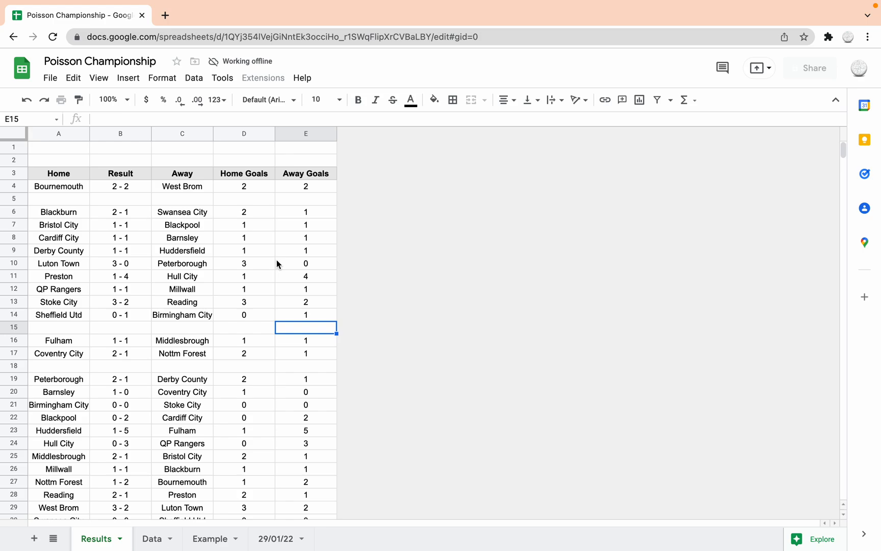
Step: Switch to the Data sheet listing each team's home and away played, goals and averages
scroll("down", 3)
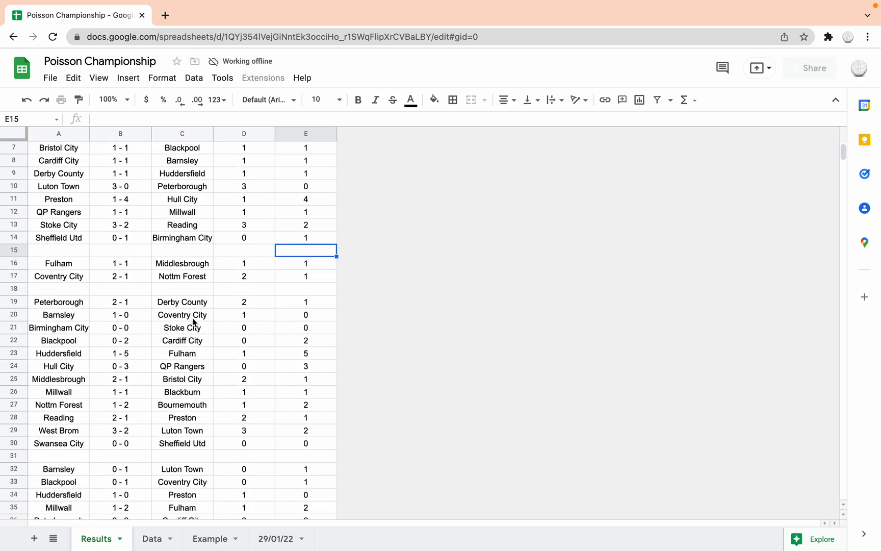
scroll("down", 3)
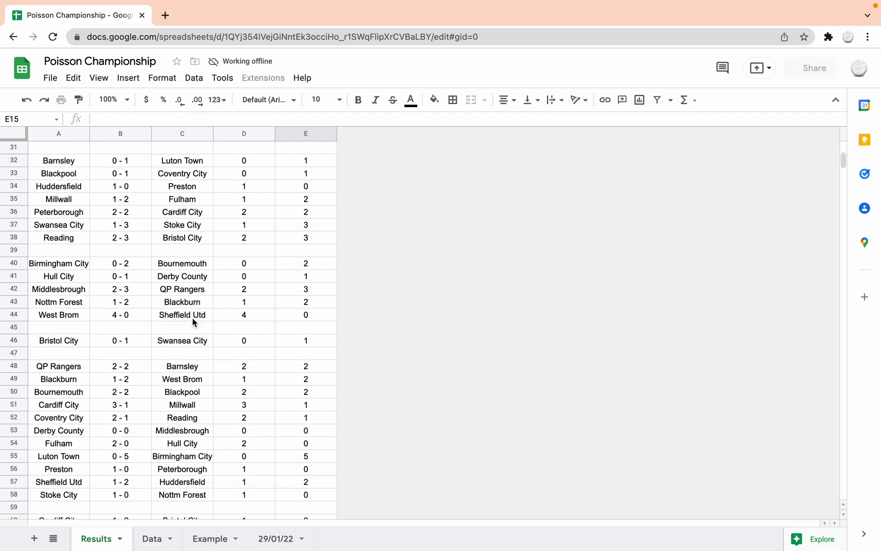
scroll("down", 3)
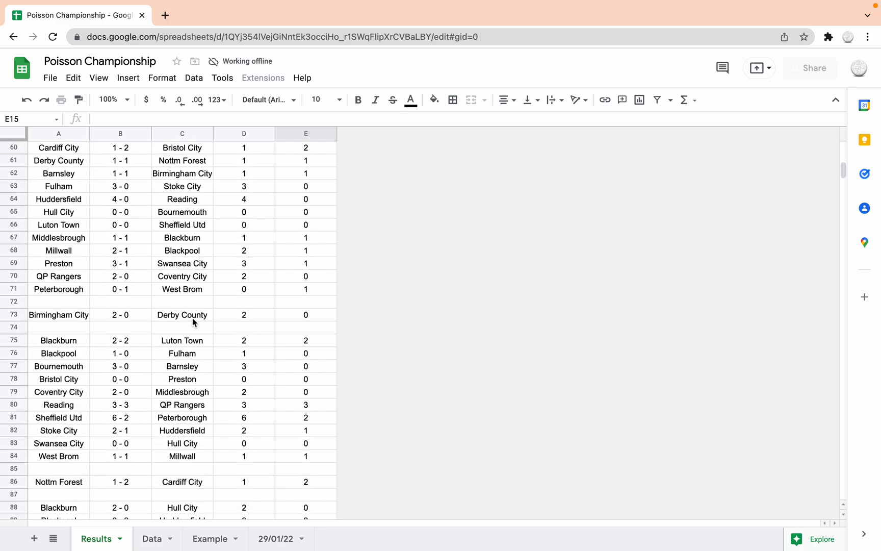
scroll("down", 3)
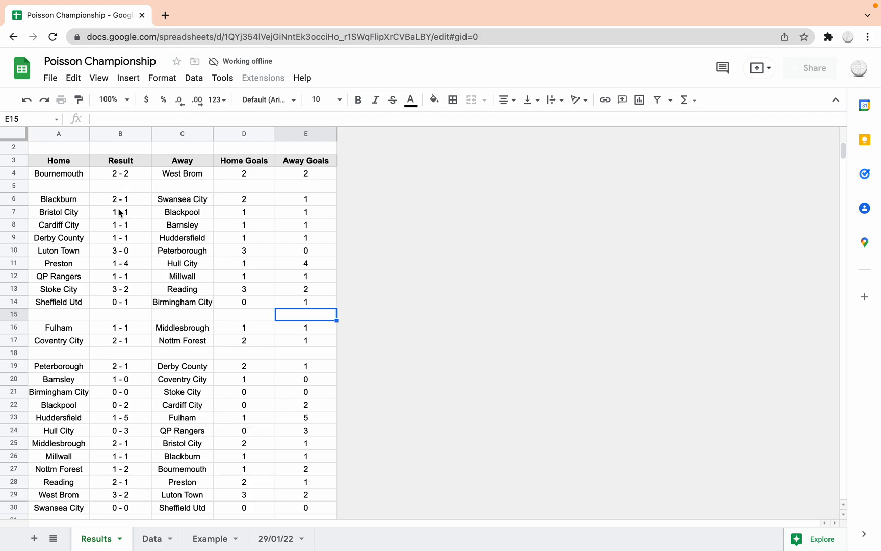
mouse_move(163, 261)
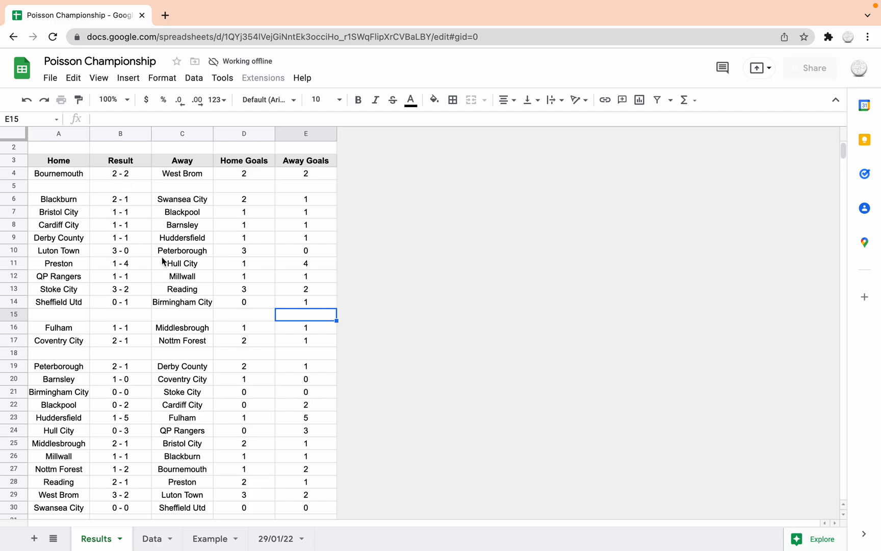
mouse_move(260, 178)
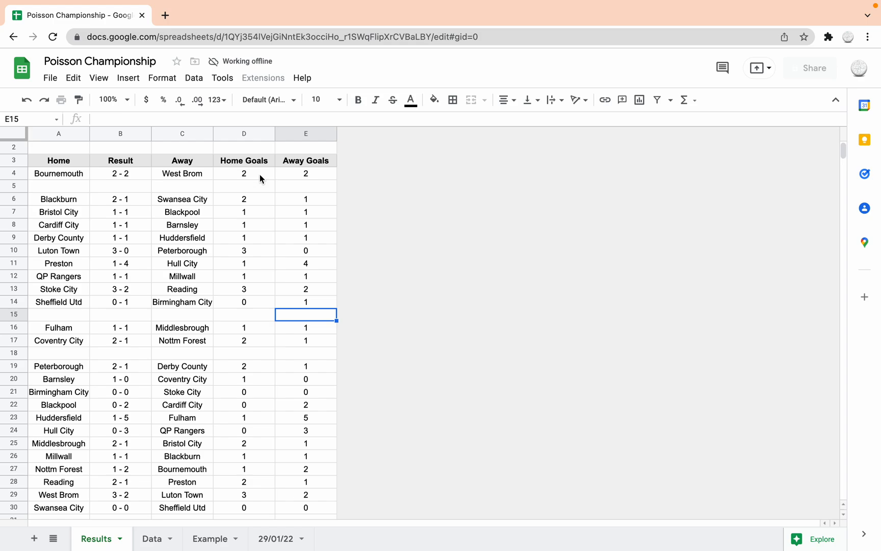
mouse_move(212, 194)
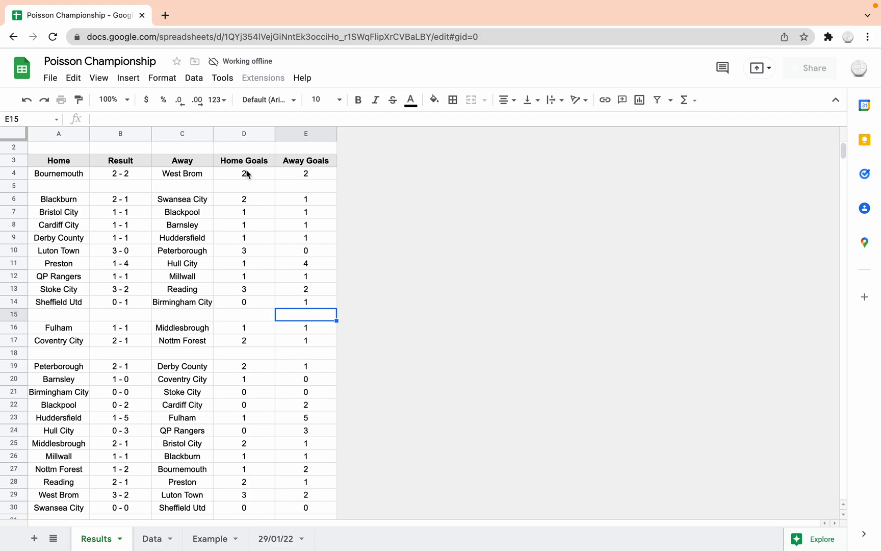
mouse_move(215, 229)
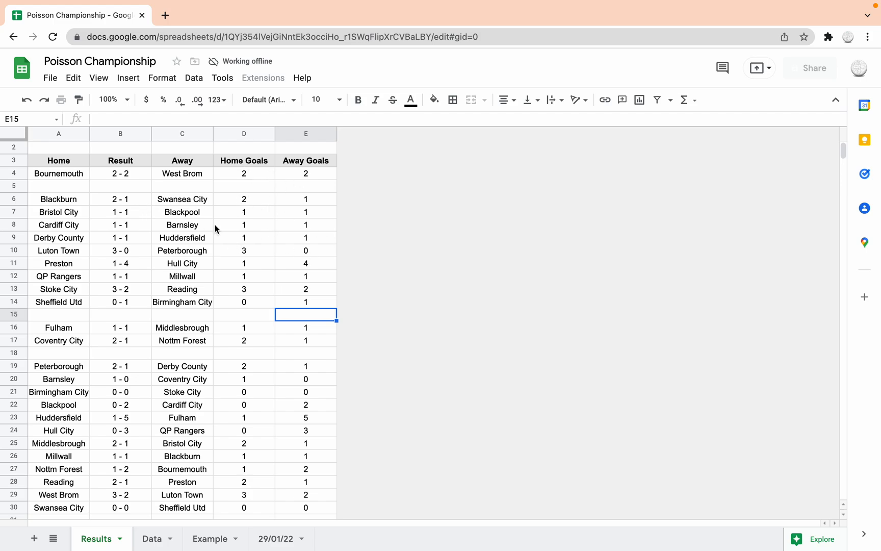
mouse_move(270, 337)
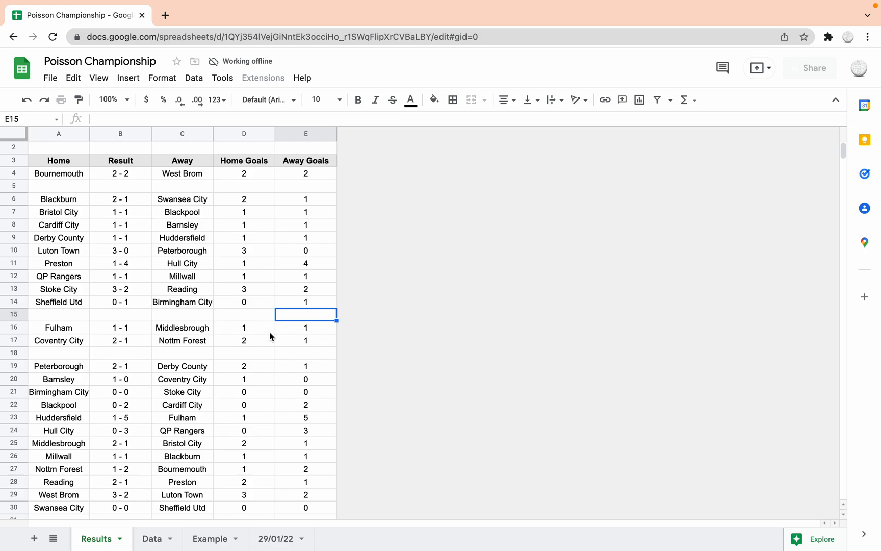
mouse_move(247, 263)
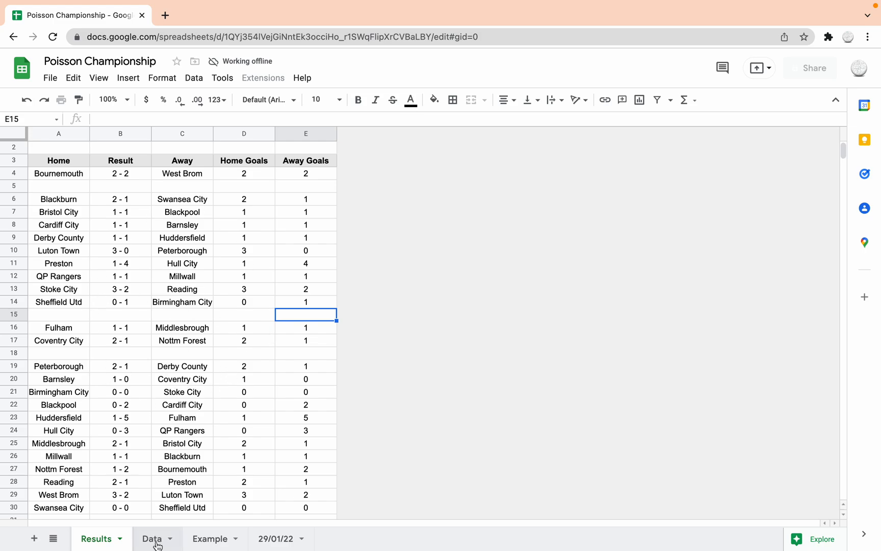
left_click(153, 538)
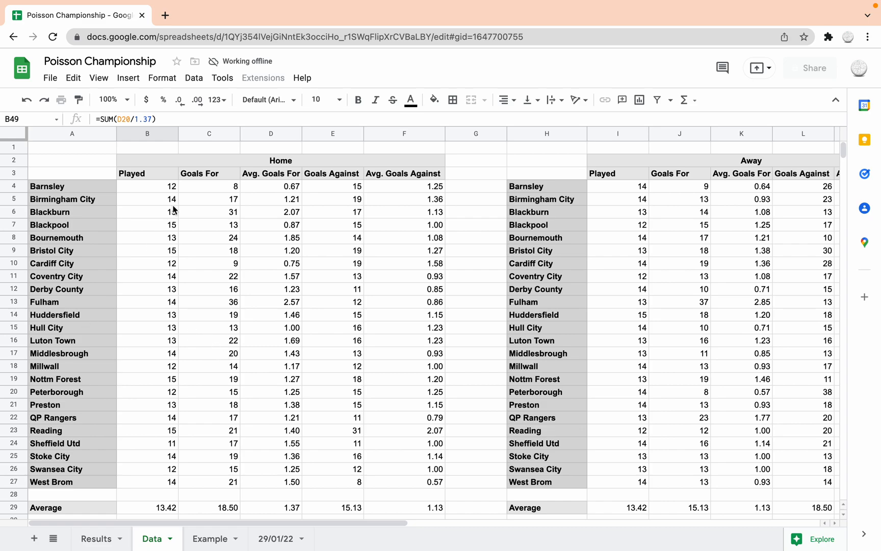
mouse_move(157, 280)
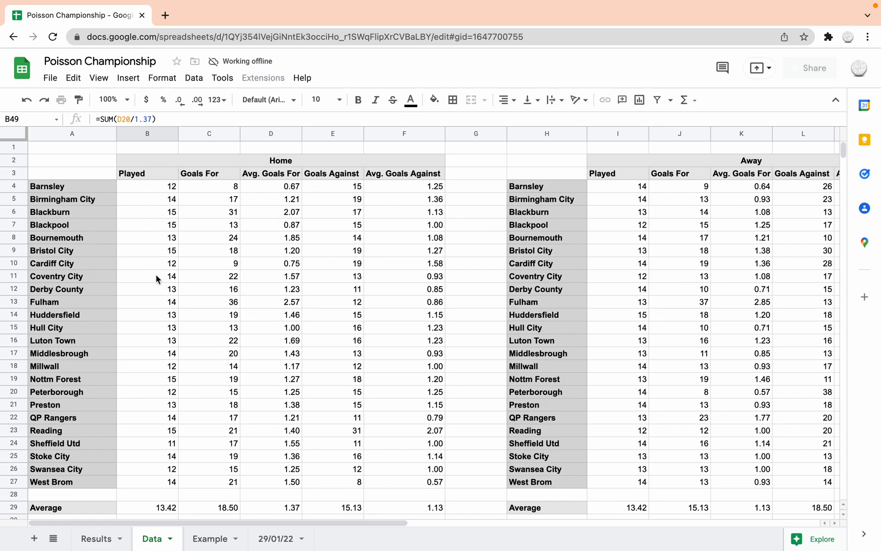
mouse_move(211, 184)
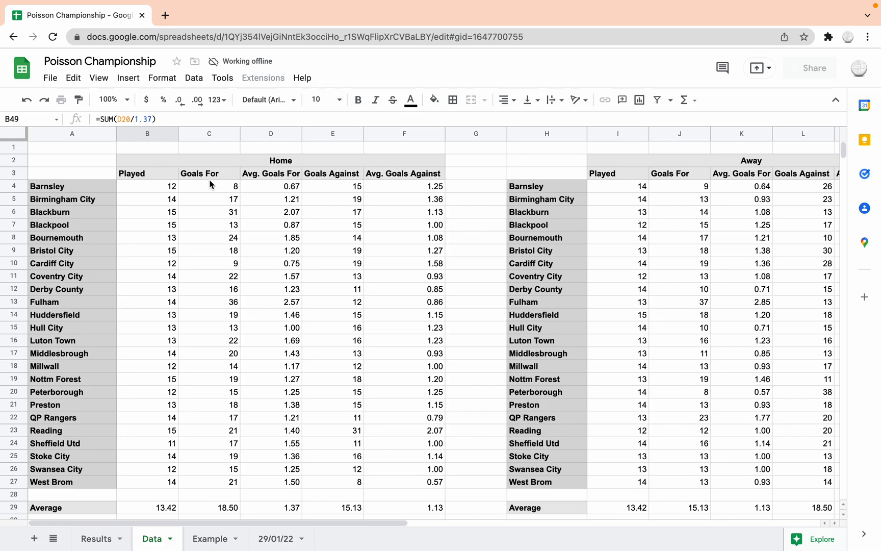
mouse_move(289, 183)
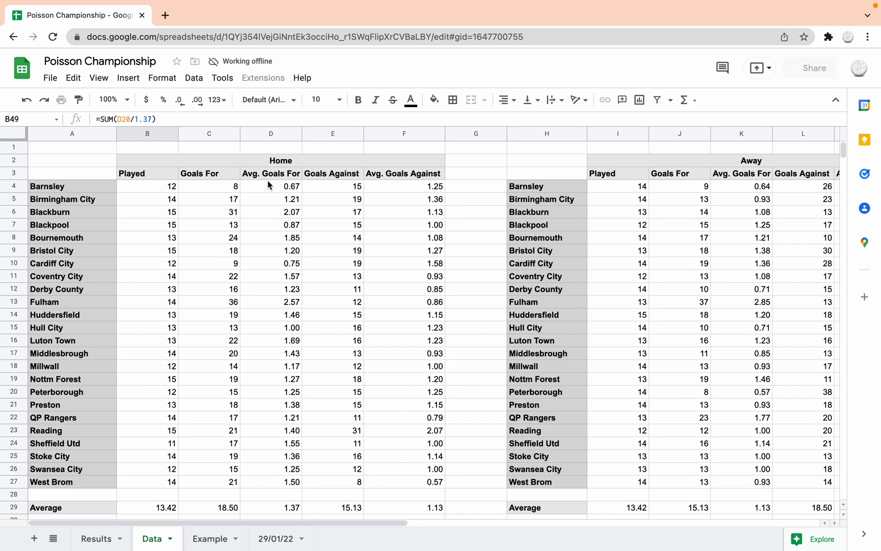
mouse_move(413, 179)
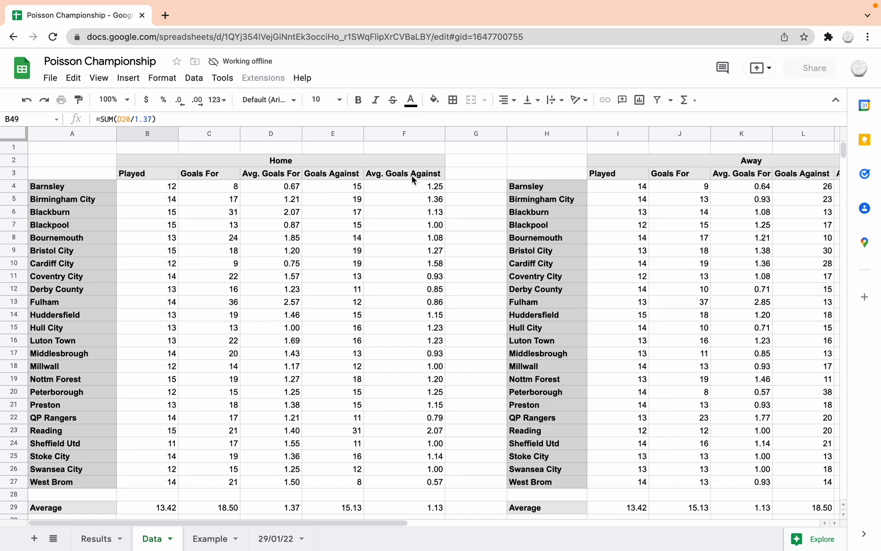
mouse_move(269, 200)
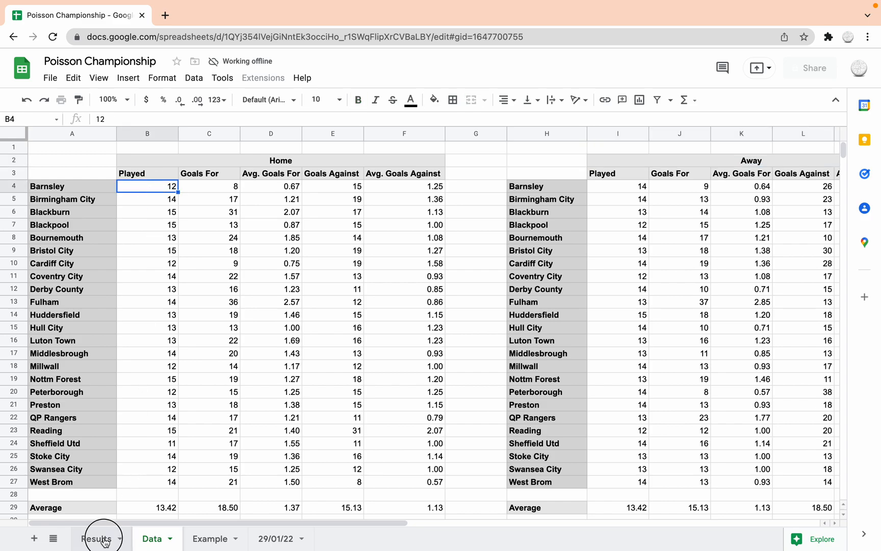
left_click(96, 539)
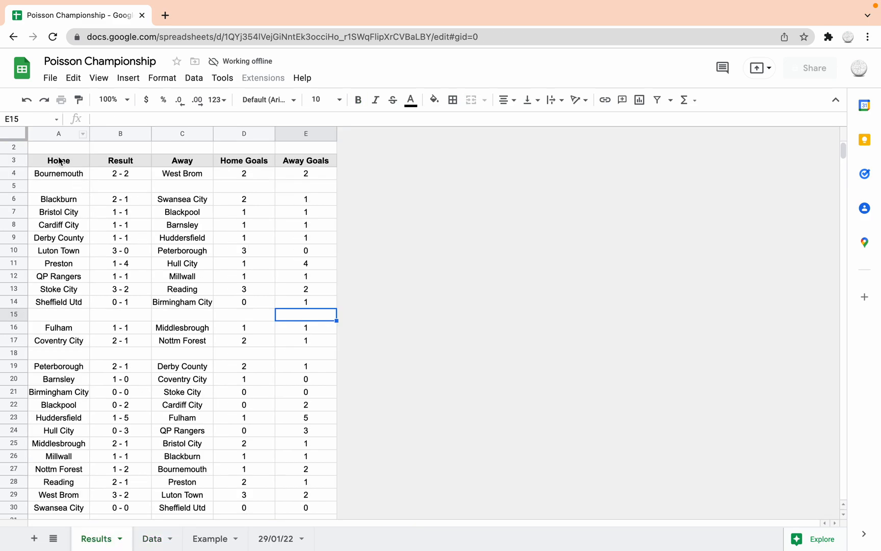
mouse_move(144, 329)
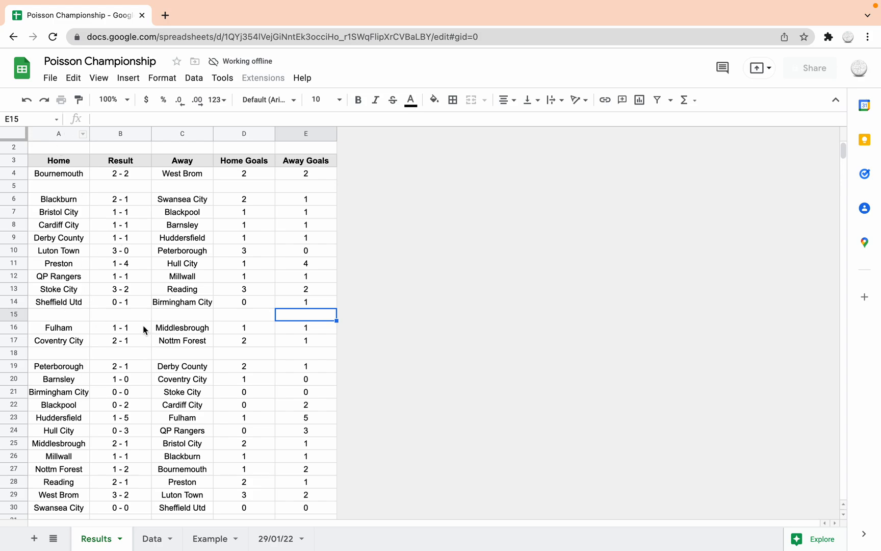
mouse_move(251, 195)
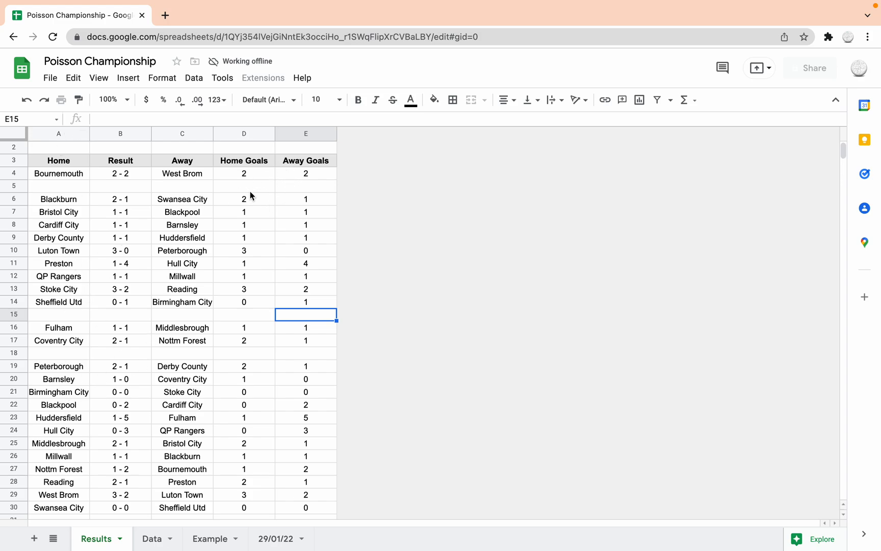
mouse_move(255, 257)
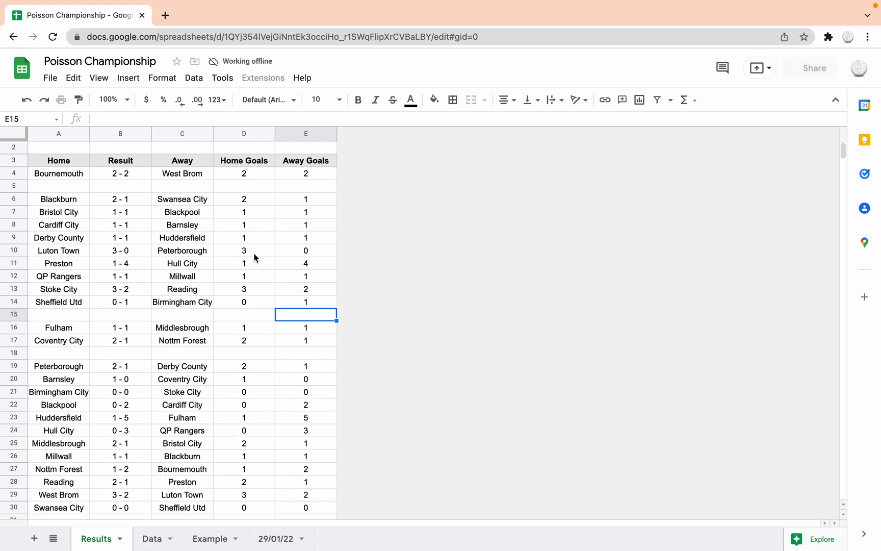
left_click(151, 539)
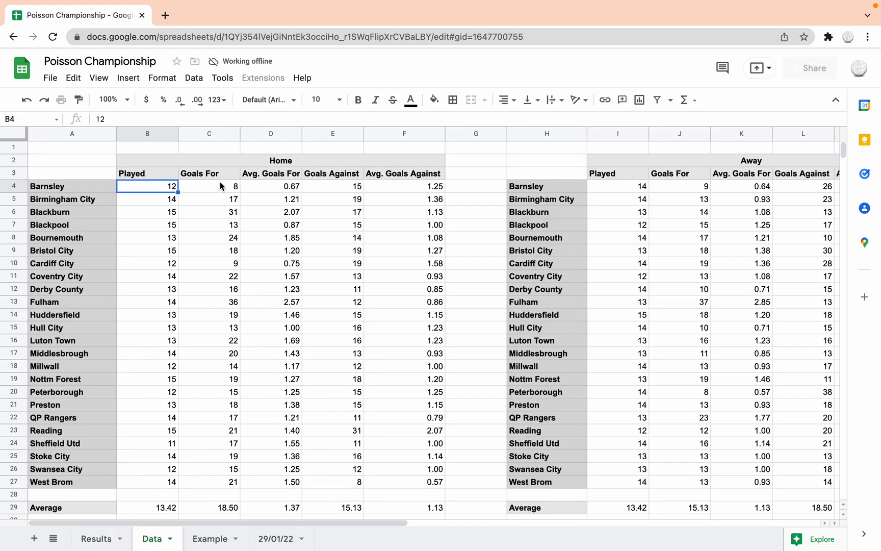
mouse_move(338, 204)
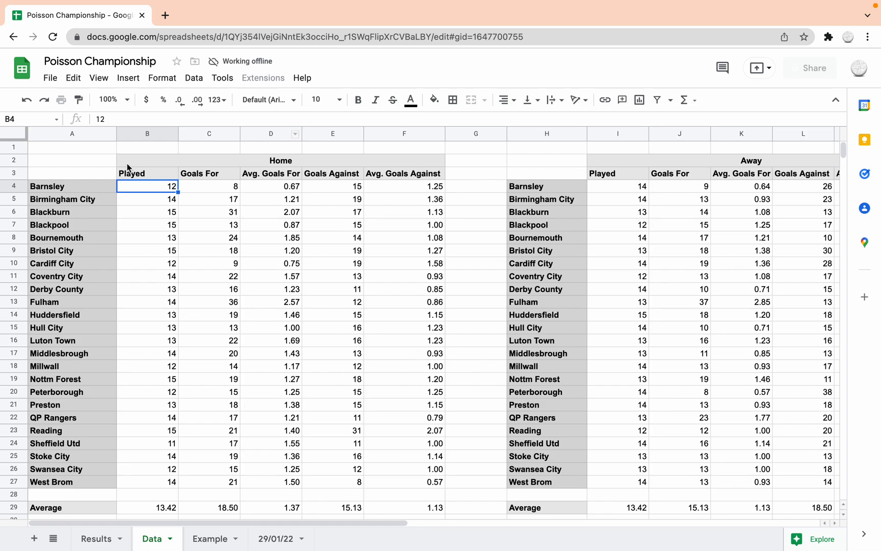
mouse_move(162, 210)
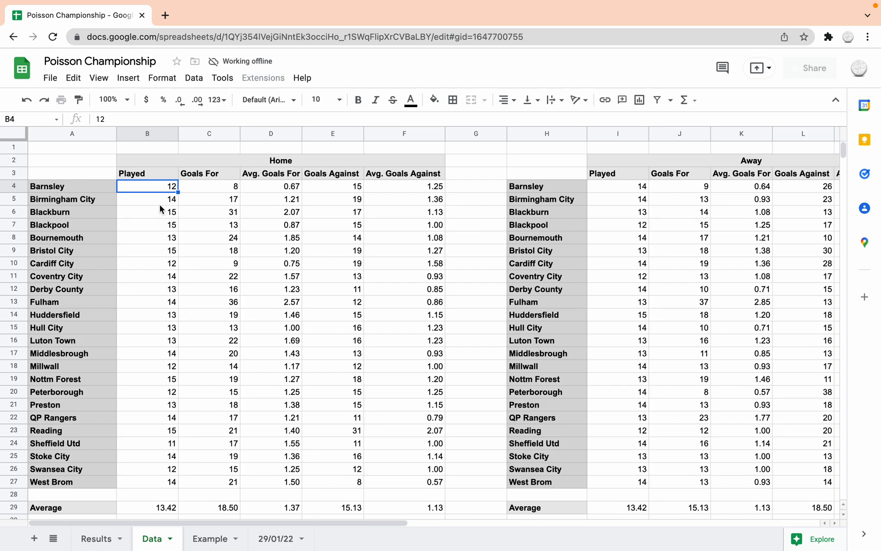
mouse_move(227, 196)
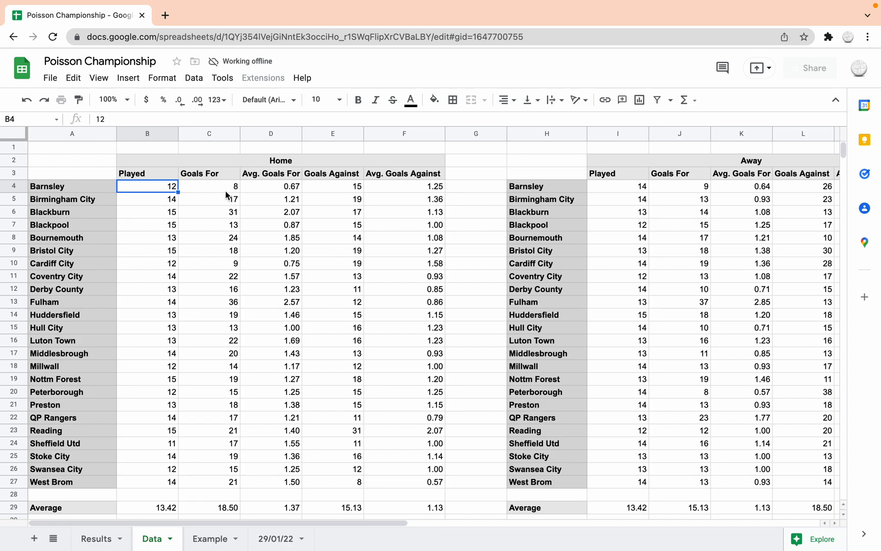
left_click(209, 185)
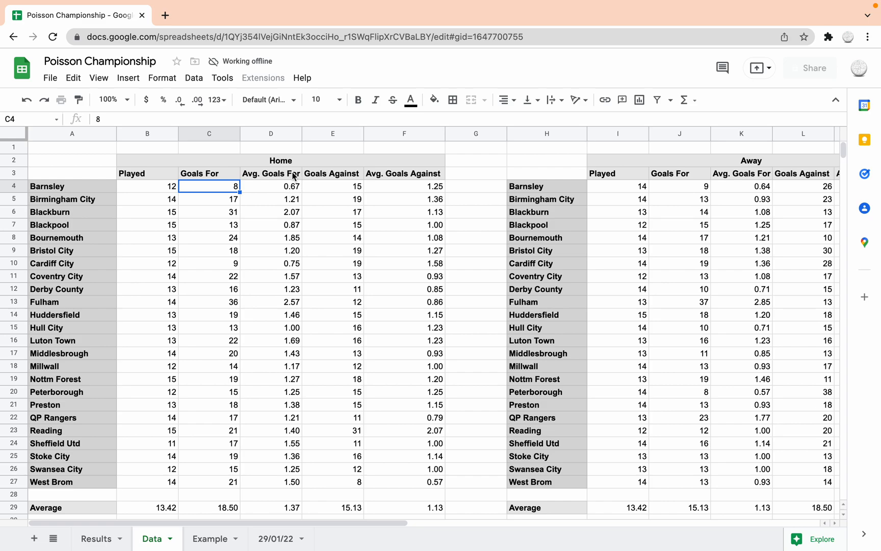
left_click(271, 186)
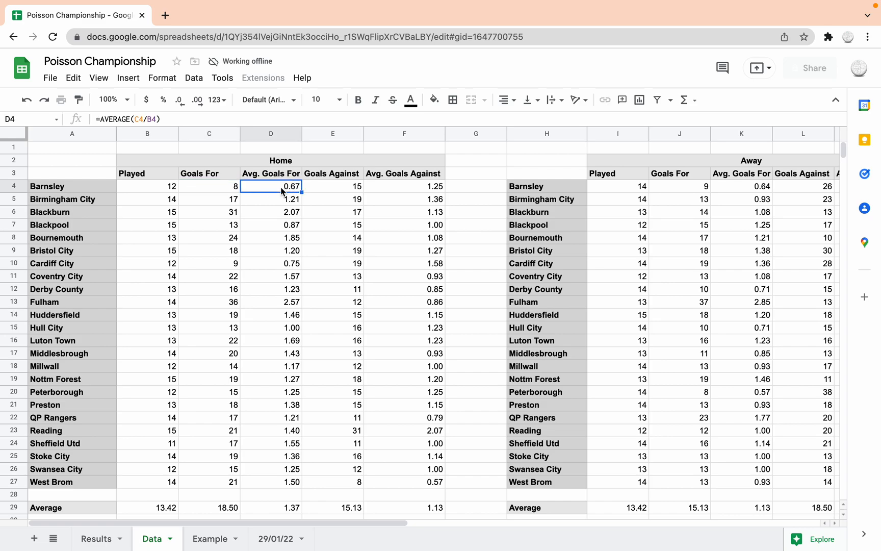
left_click(332, 173)
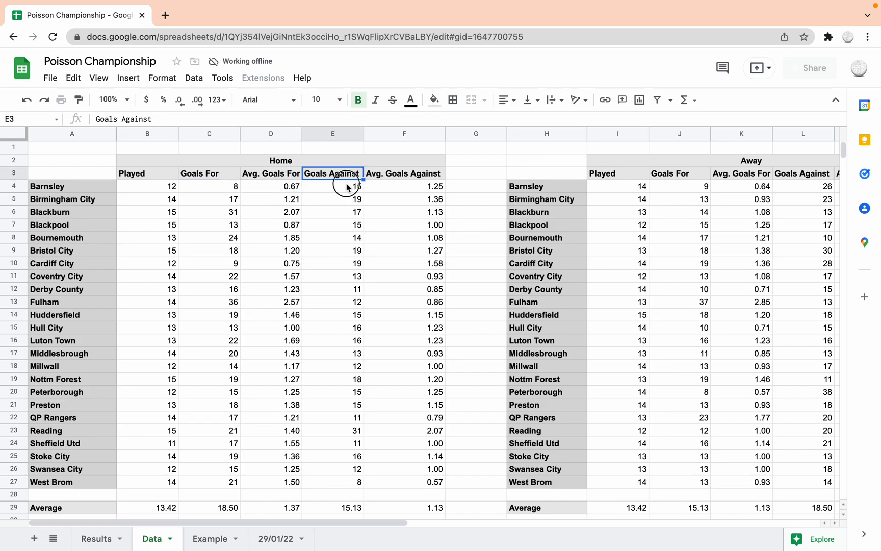
left_click(404, 186)
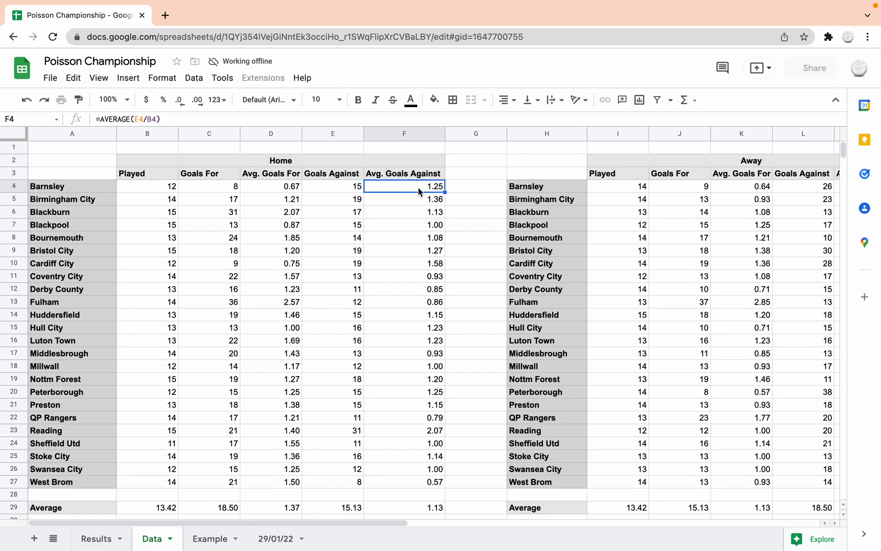
mouse_move(410, 194)
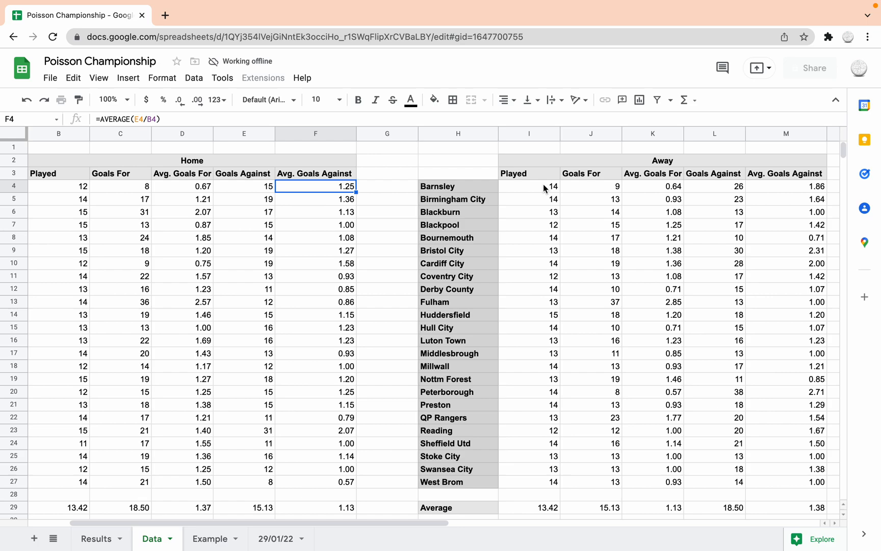
left_click(591, 186)
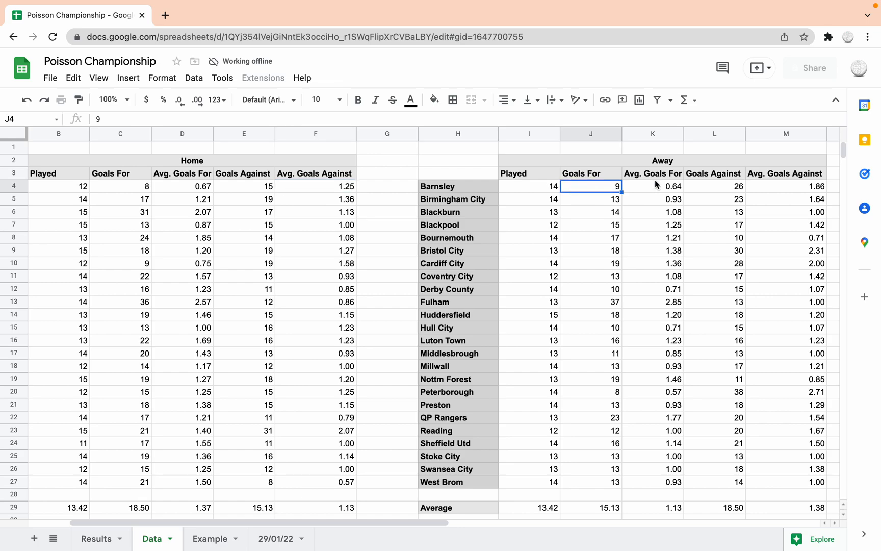
left_click(653, 186)
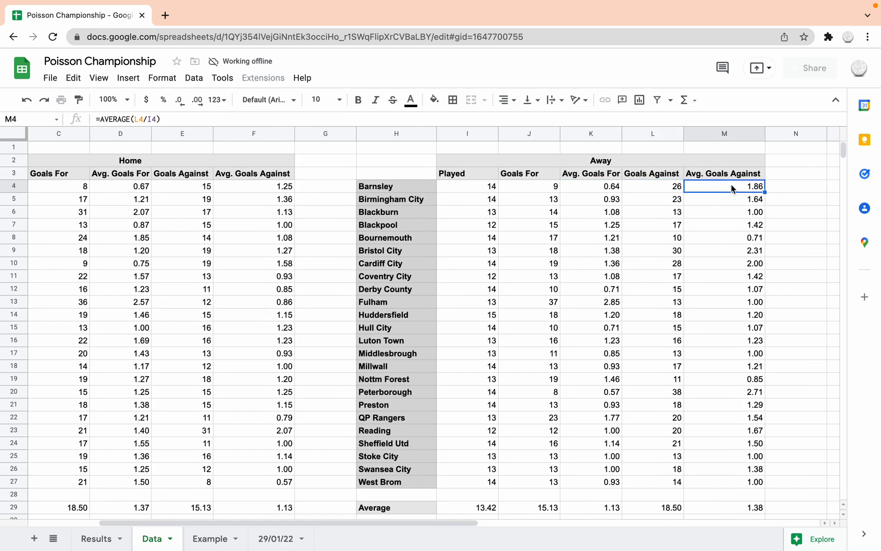
mouse_move(661, 250)
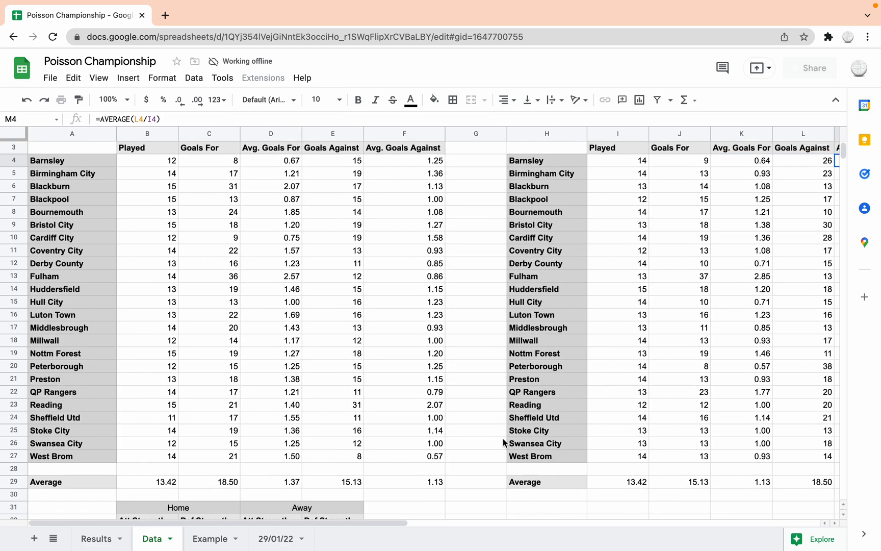
scroll("down", 3)
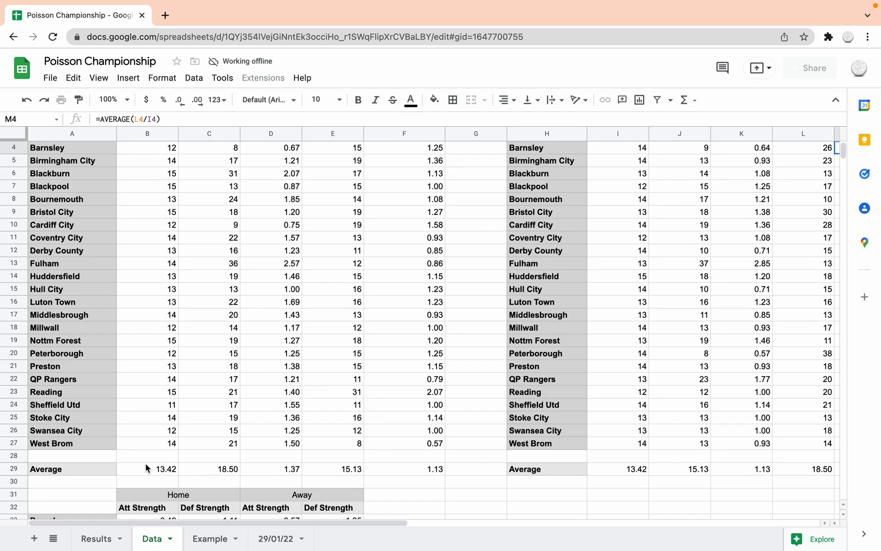
mouse_move(317, 332)
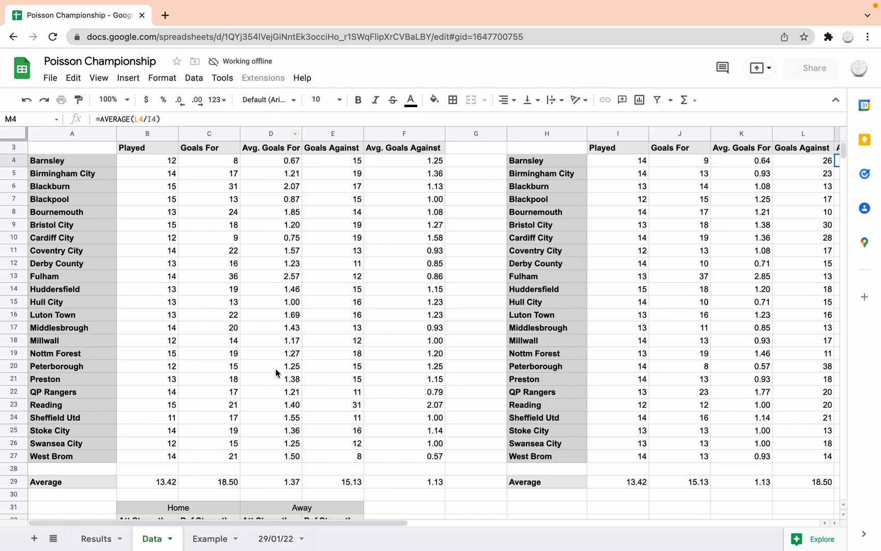
mouse_move(284, 175)
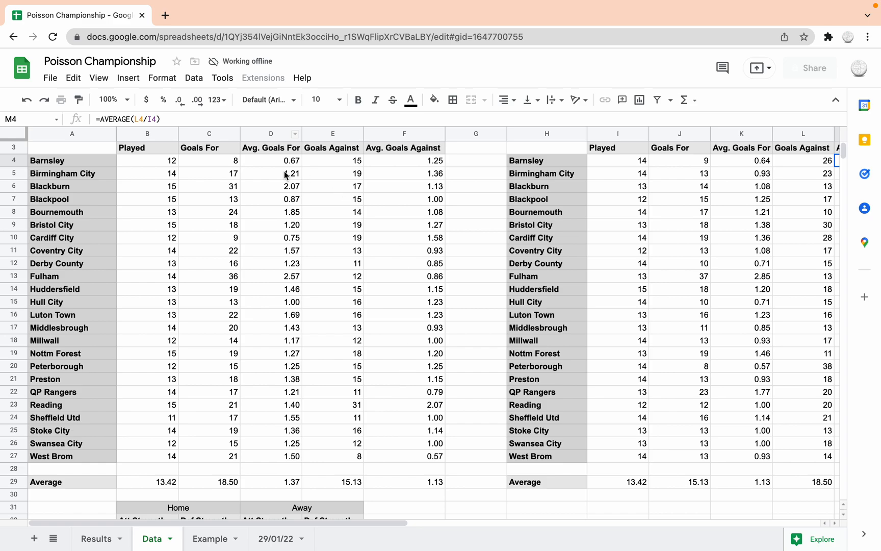
mouse_move(351, 483)
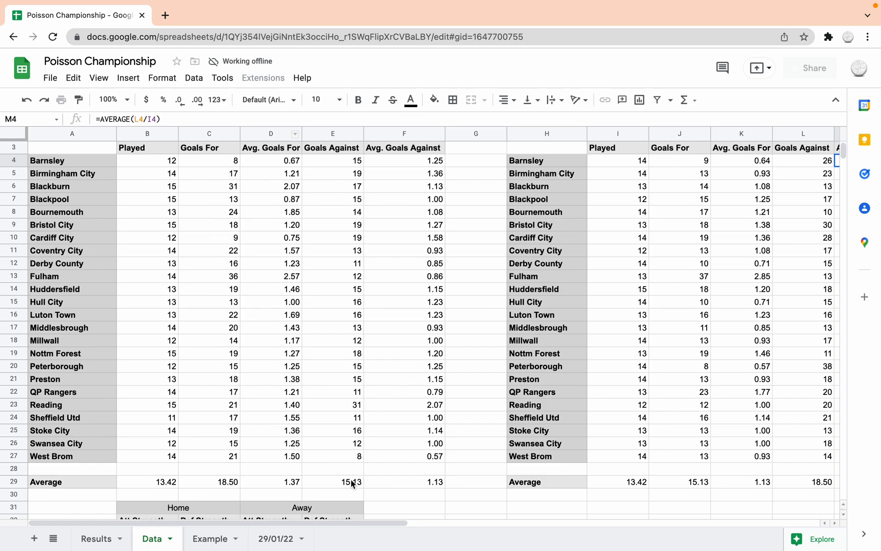
left_click(404, 482)
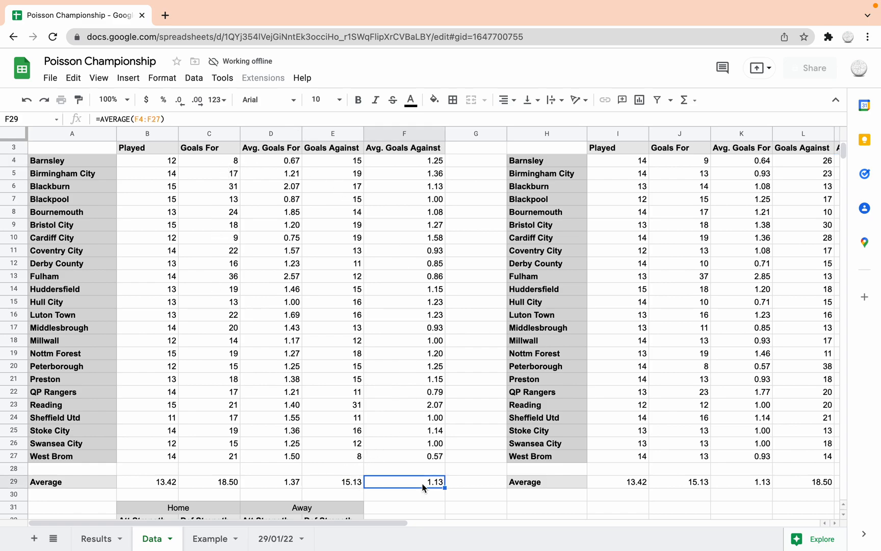
left_click(270, 481)
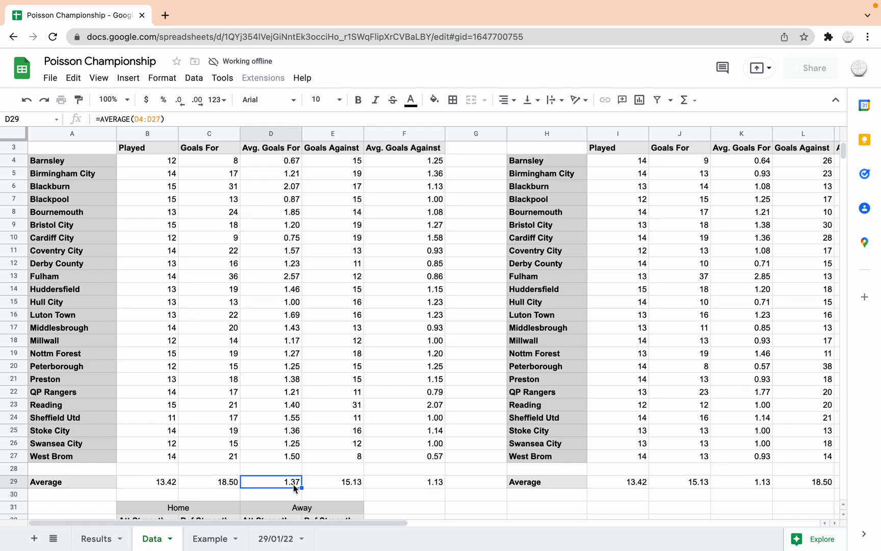
mouse_move(717, 470)
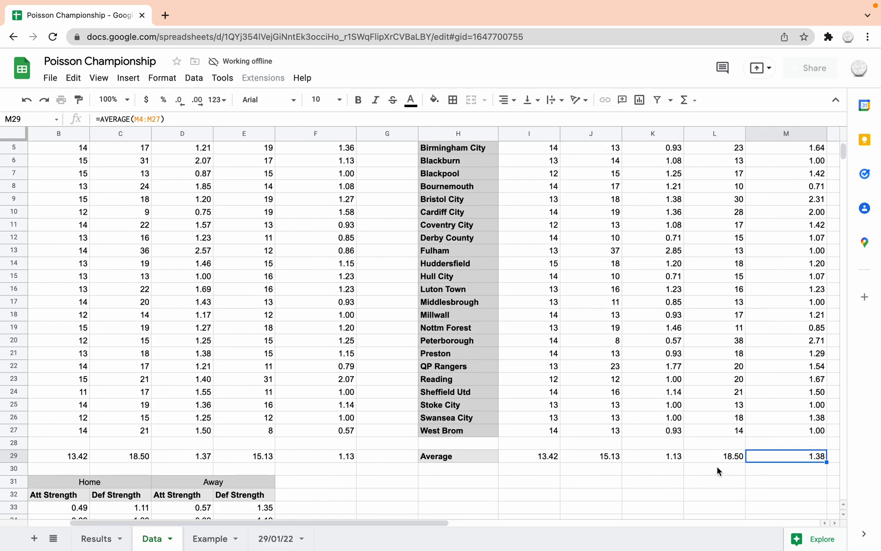
mouse_move(527, 409)
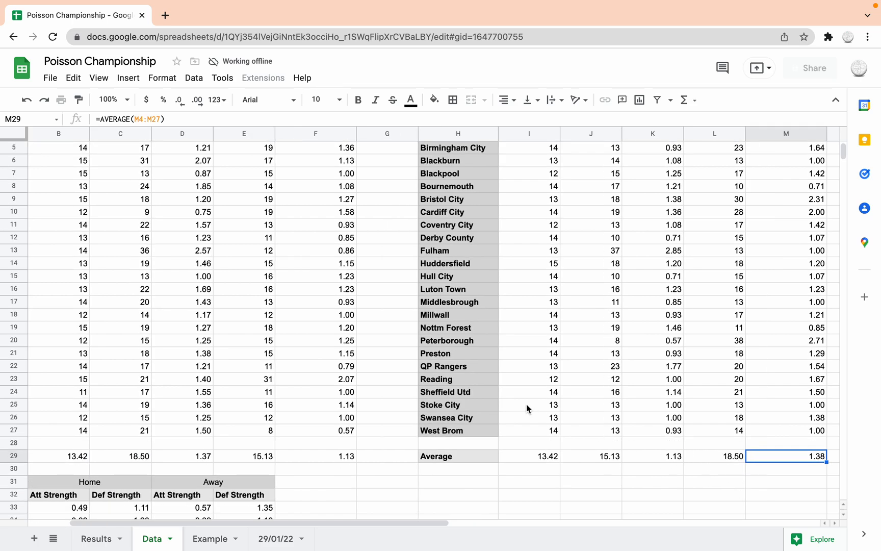
scroll("down", 3)
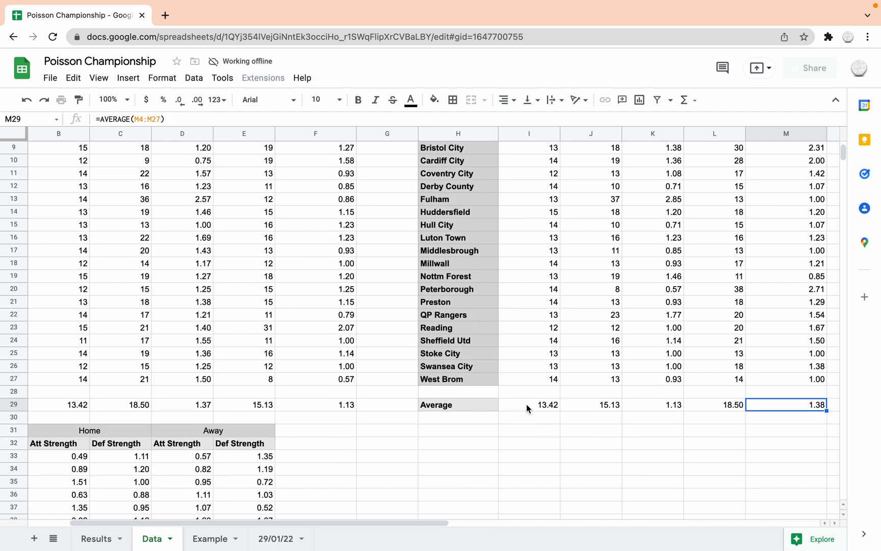
scroll("down", 3)
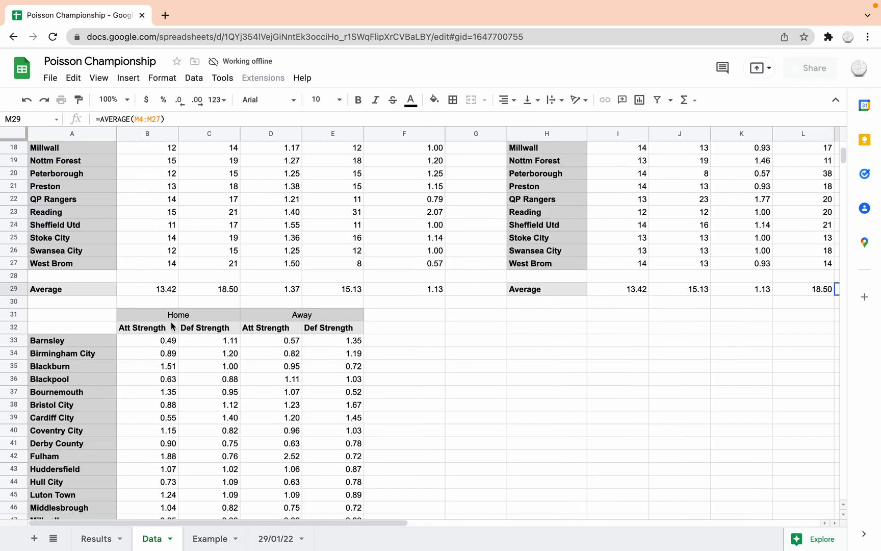
mouse_move(148, 347)
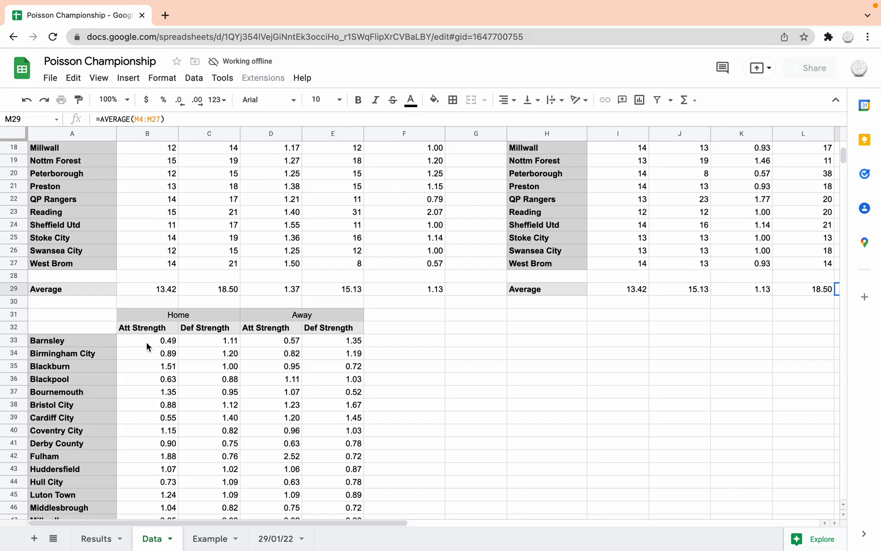
Step: Show Barnsley's home attack strength formula =SUM(D4/1.37) in B33 and compare with Home Avg. Goals For
left_click(147, 340)
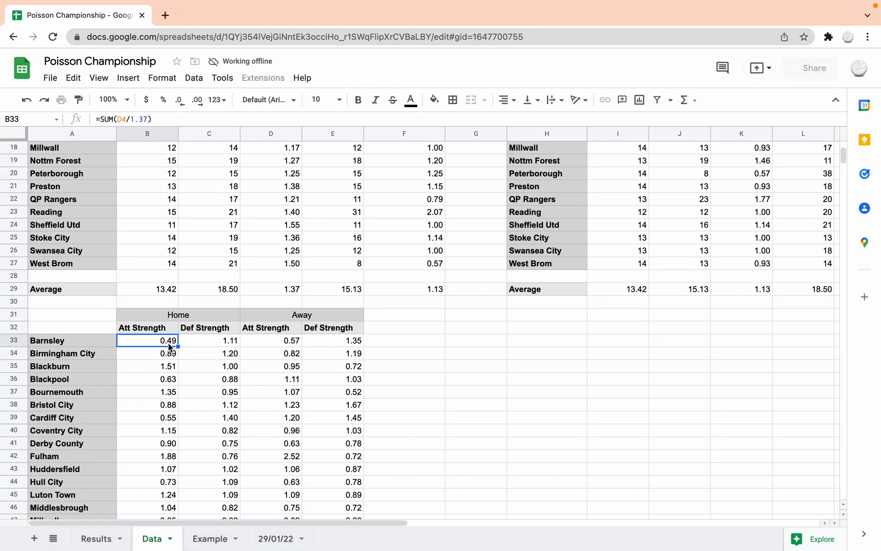
double_click(147, 339)
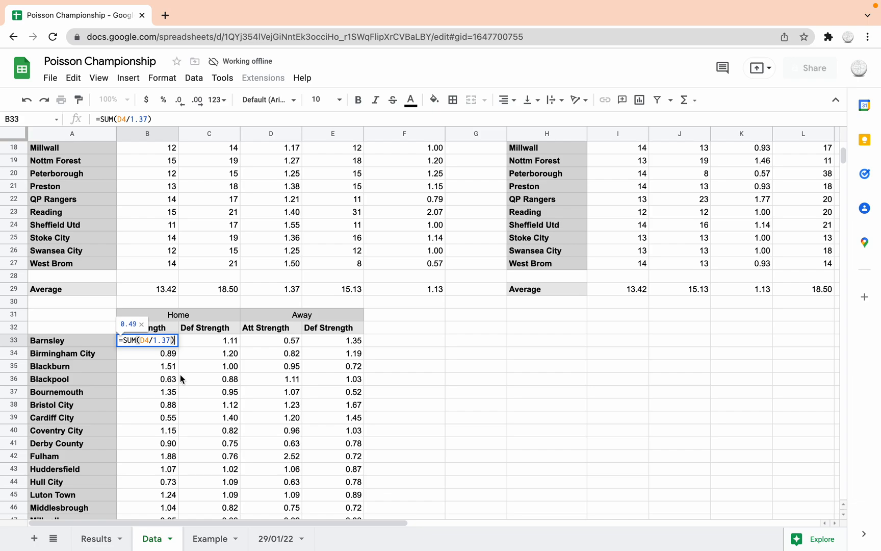
scroll("down", 3)
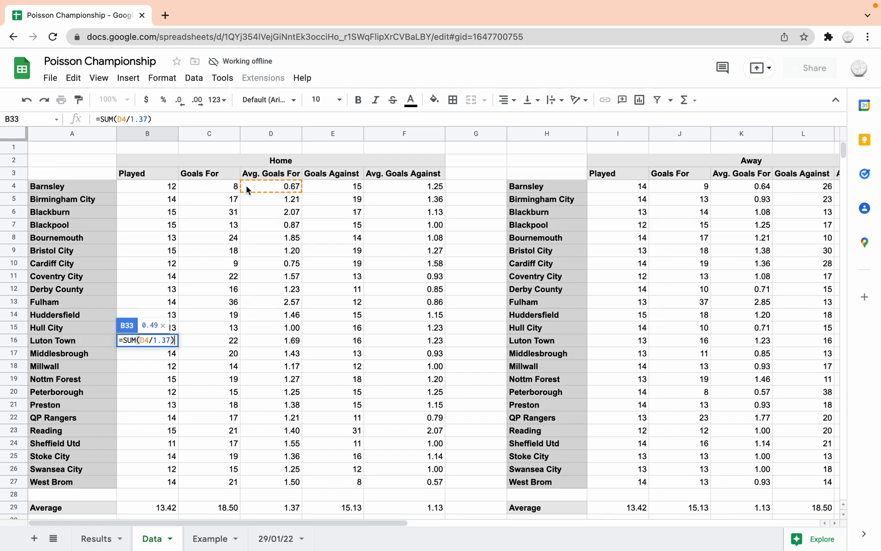
mouse_move(273, 193)
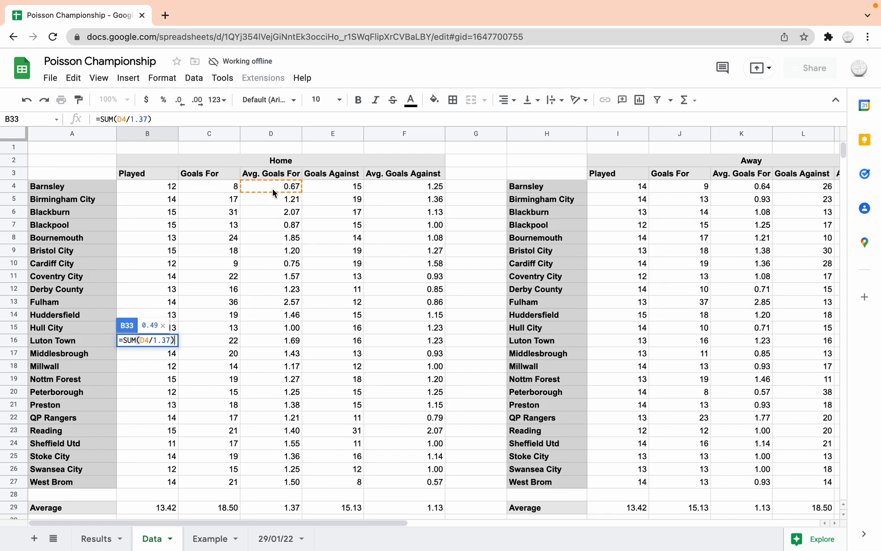
scroll("down", 3)
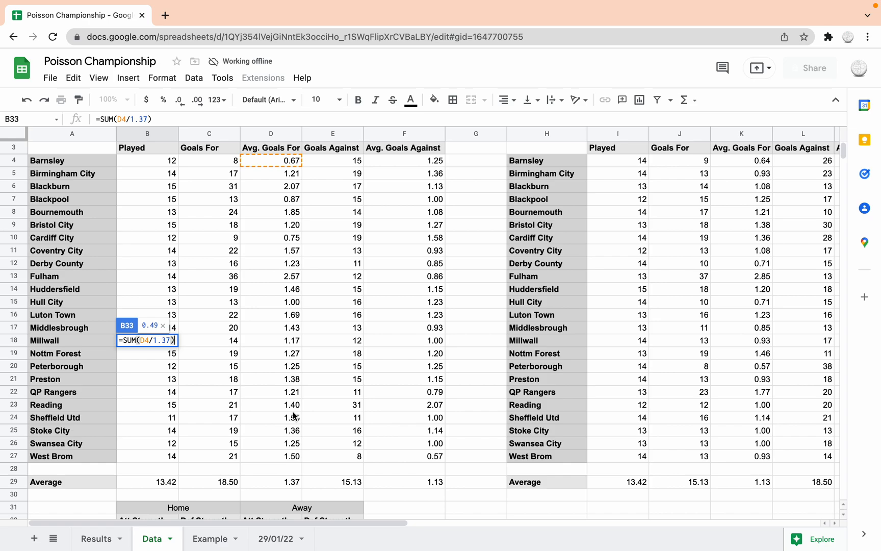
scroll("down", 3)
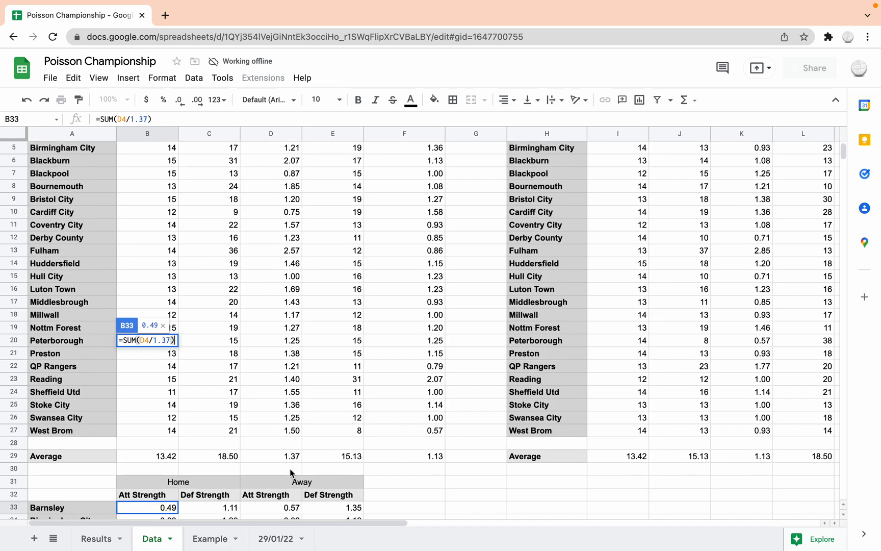
scroll("down", 3)
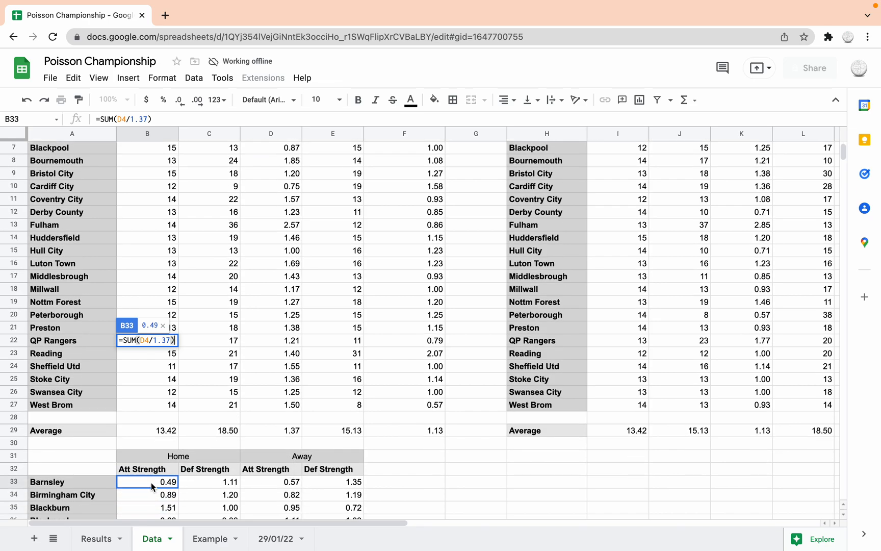
scroll("down", 3)
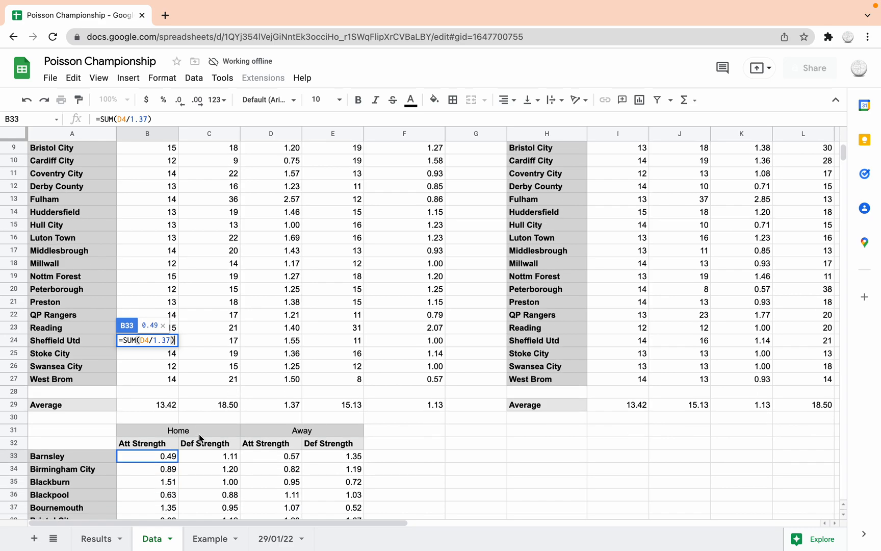
mouse_move(240, 376)
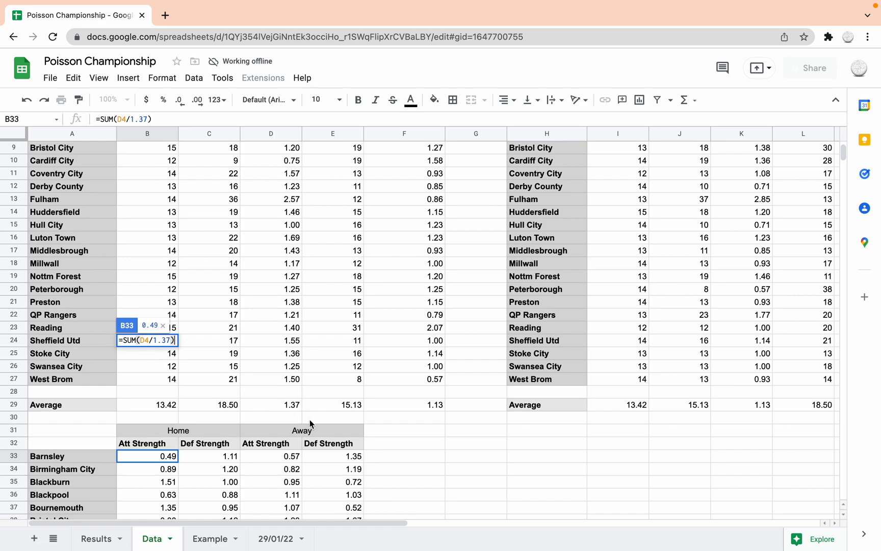
mouse_move(289, 407)
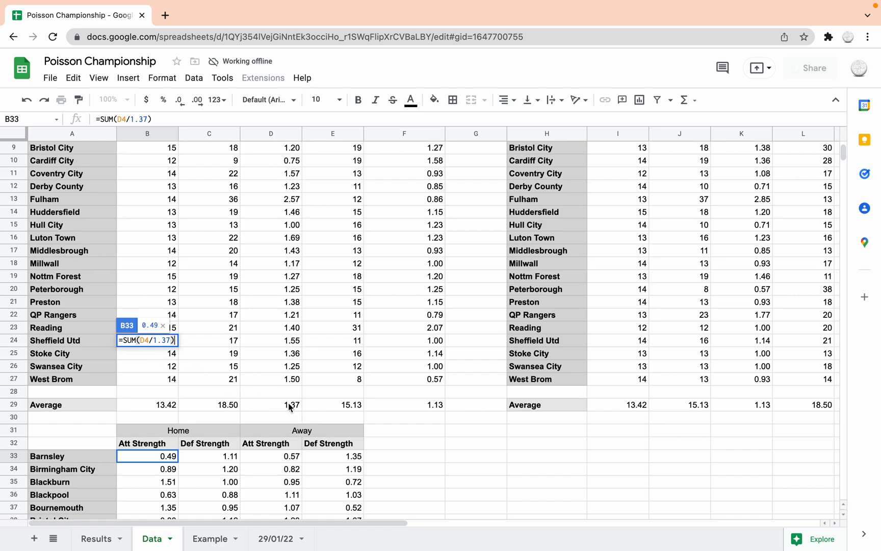
mouse_move(296, 424)
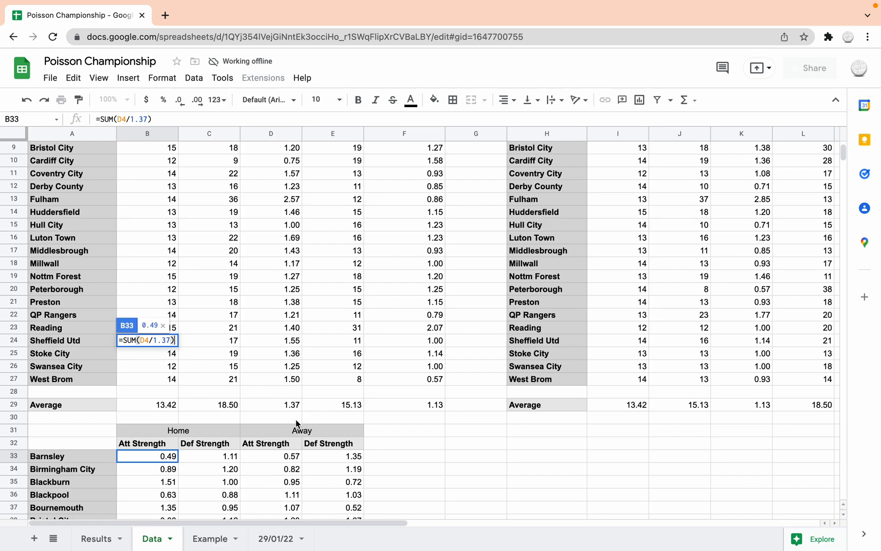
mouse_move(149, 355)
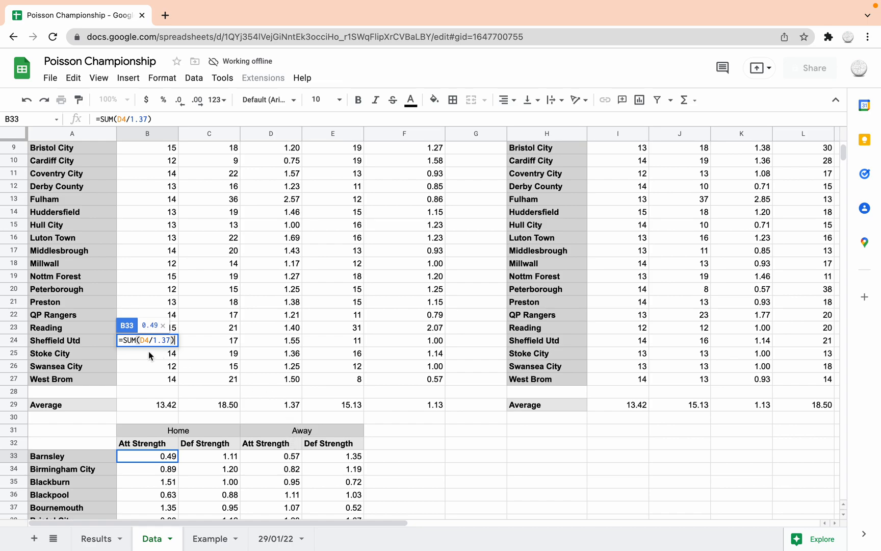
scroll("down", 3)
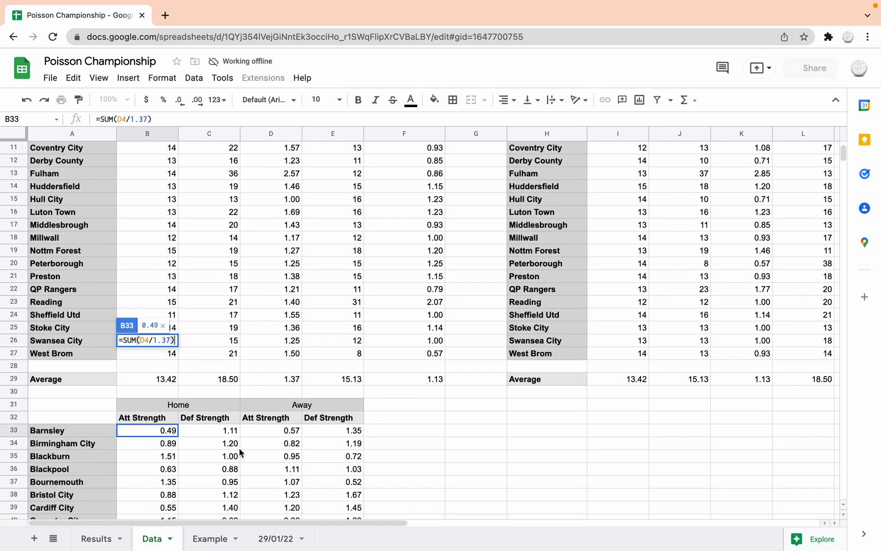
scroll("down", 3)
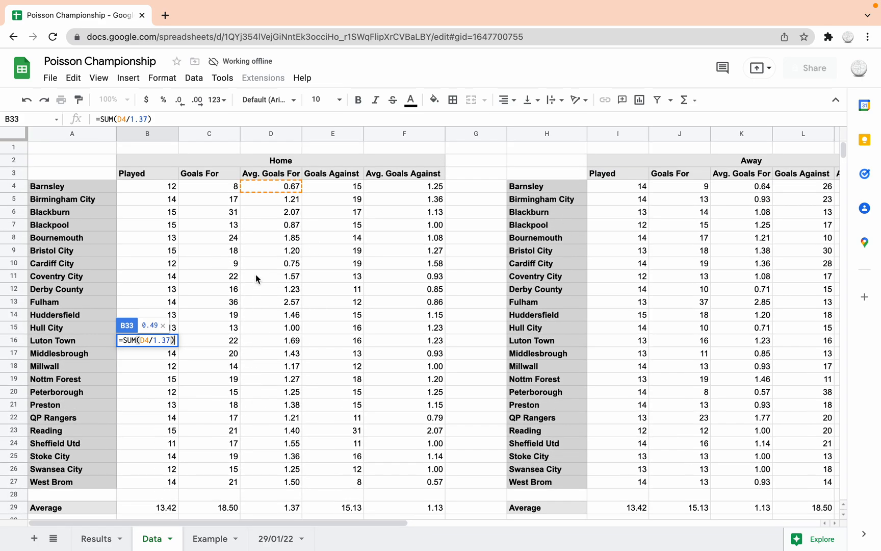
scroll("down", 3)
type("=SUM(F4/1.13)")
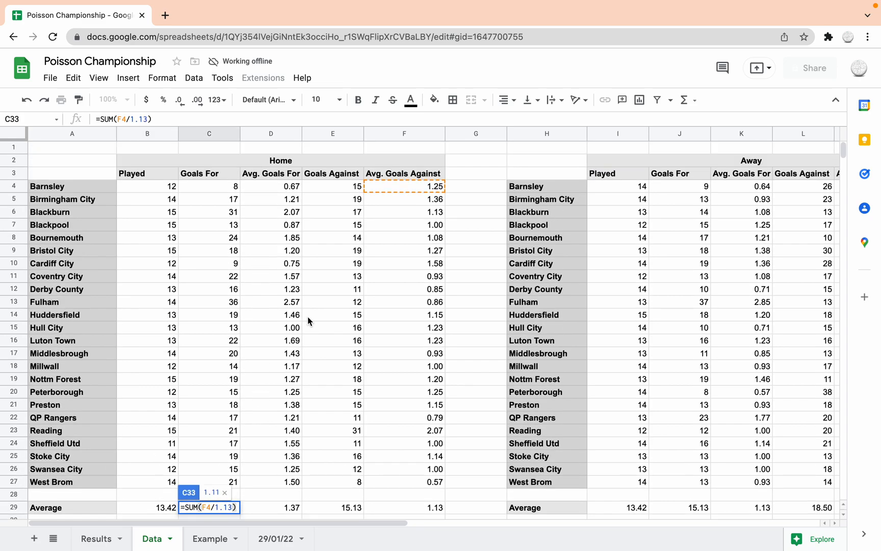
mouse_move(430, 189)
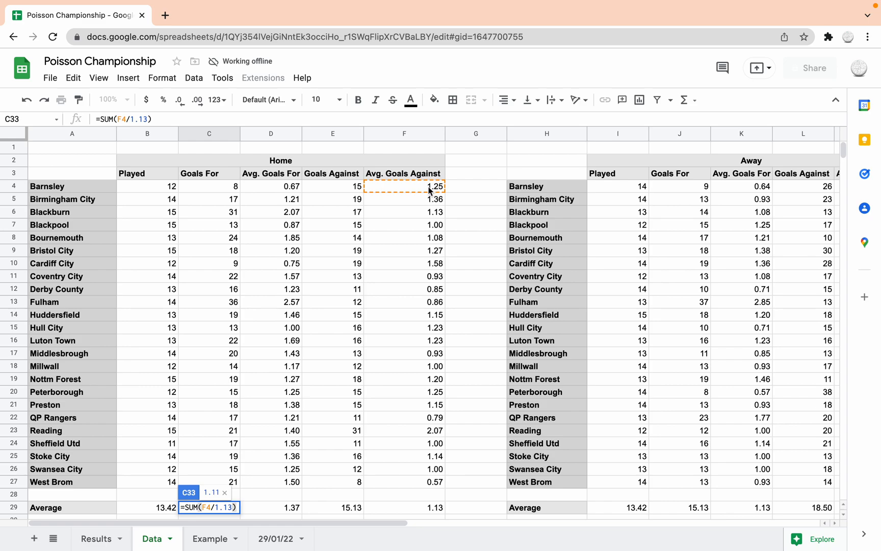
scroll("down", 3)
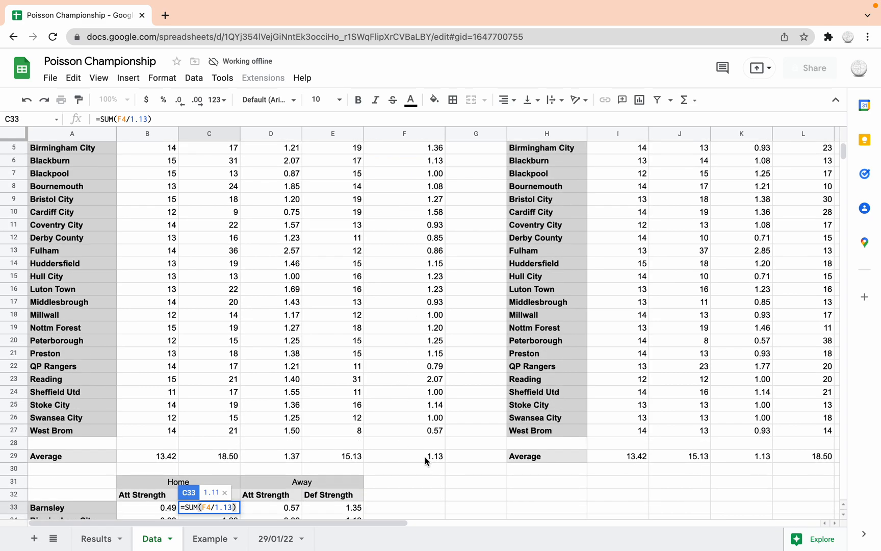
mouse_move(418, 466)
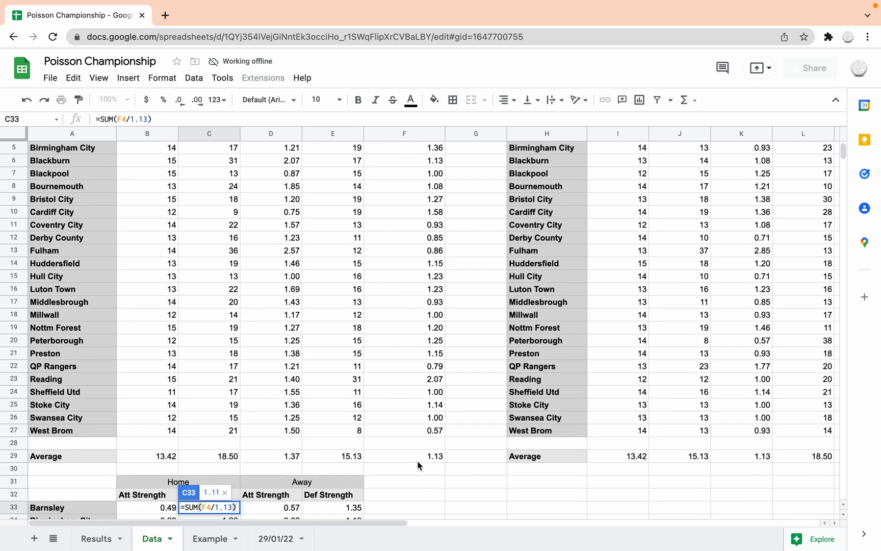
scroll("right", 3)
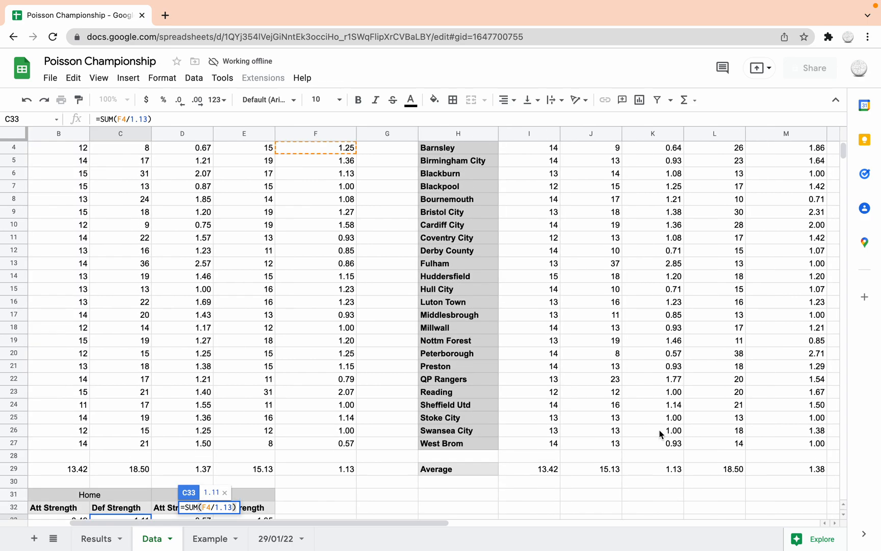
scroll("down", 3)
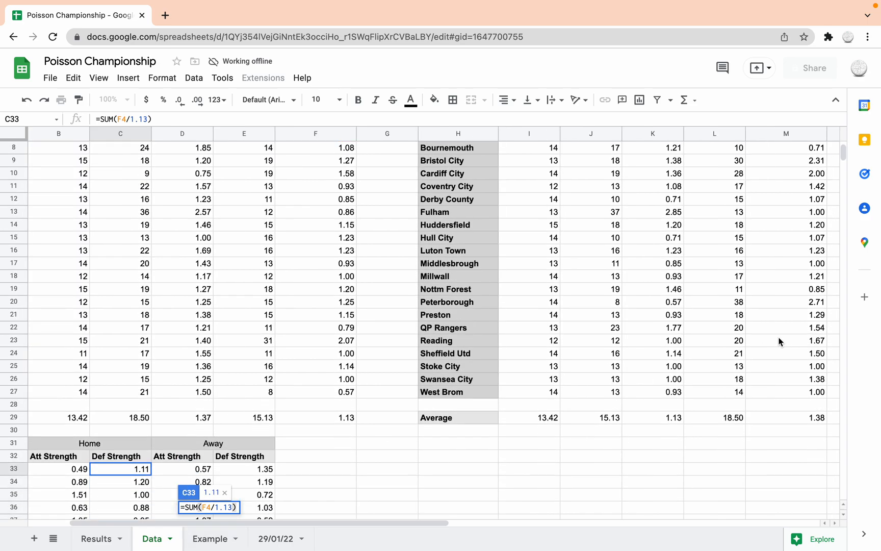
left_click(183, 470)
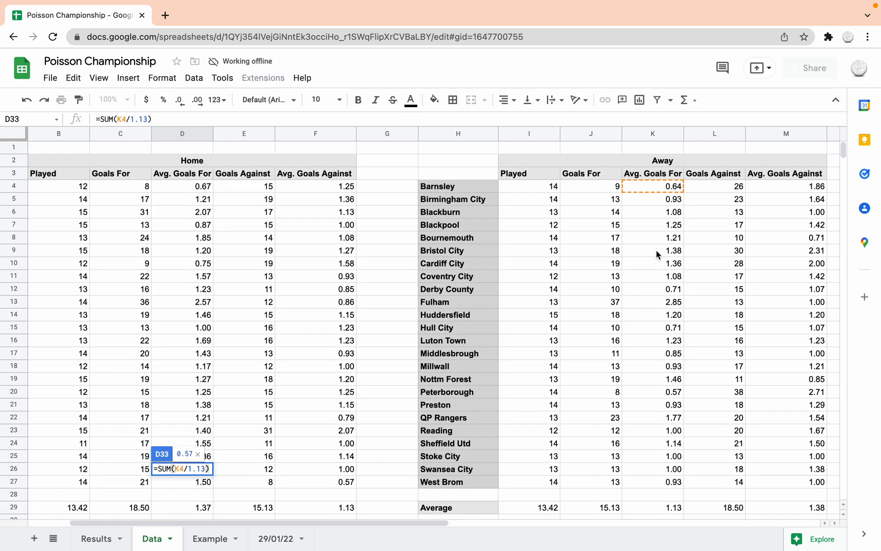
scroll("down", 3)
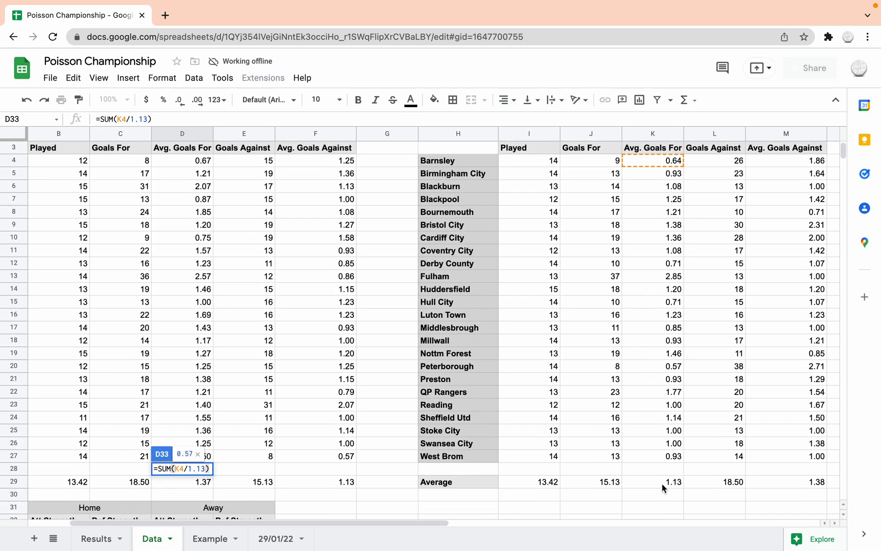
scroll("right", 3)
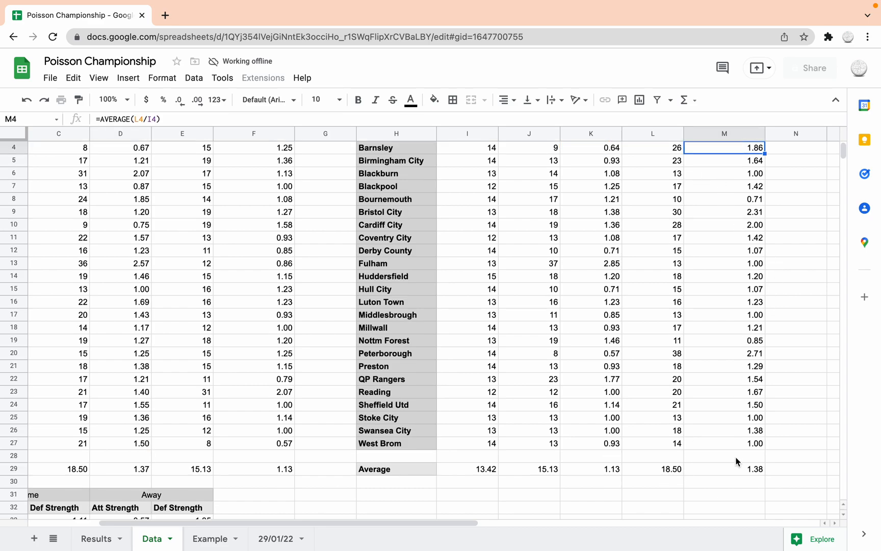
scroll("down", 3)
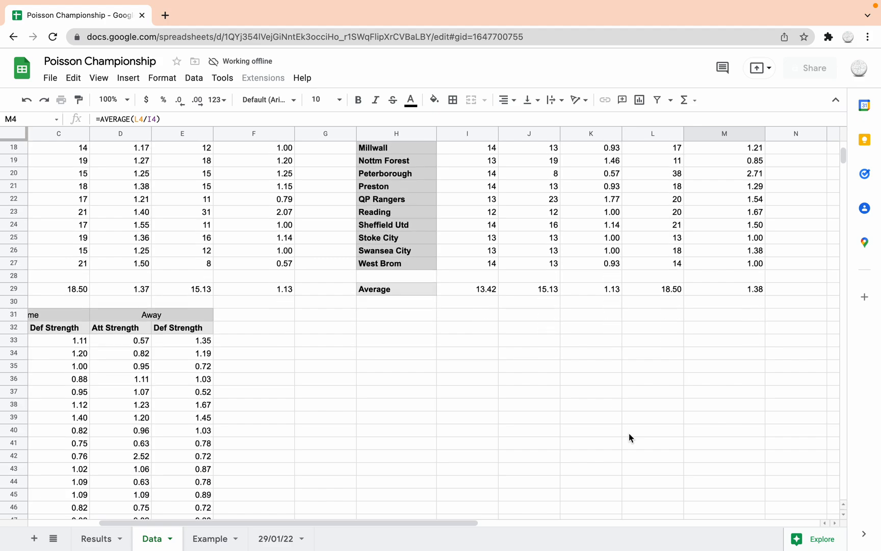
scroll("left", 3)
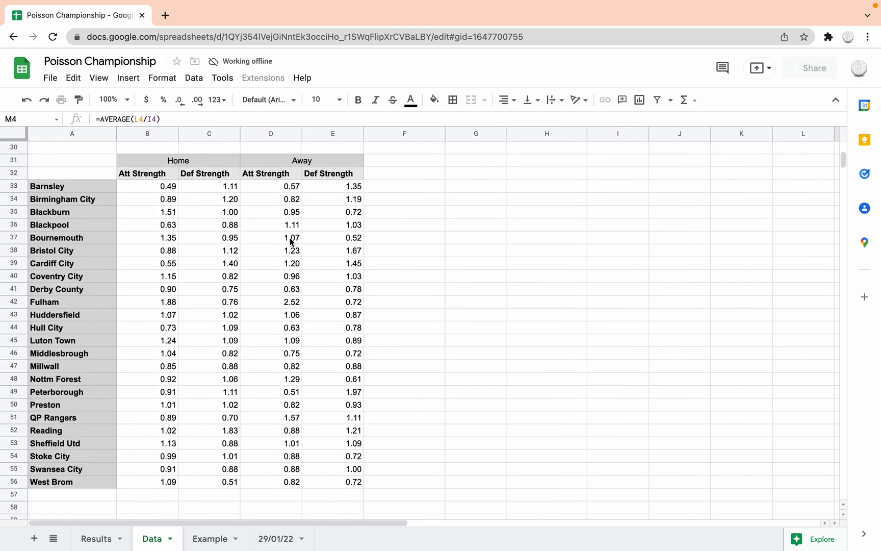
left_click(147, 186)
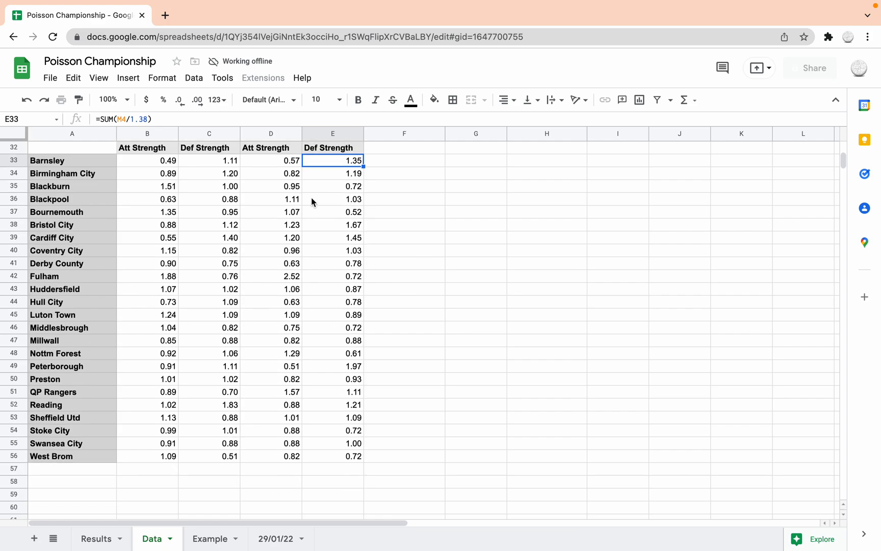
mouse_move(275, 359)
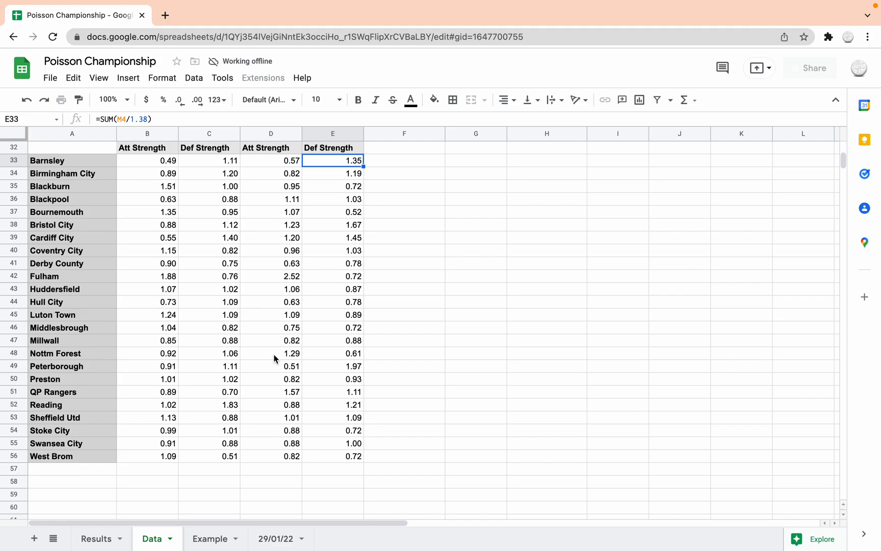
left_click(208, 539)
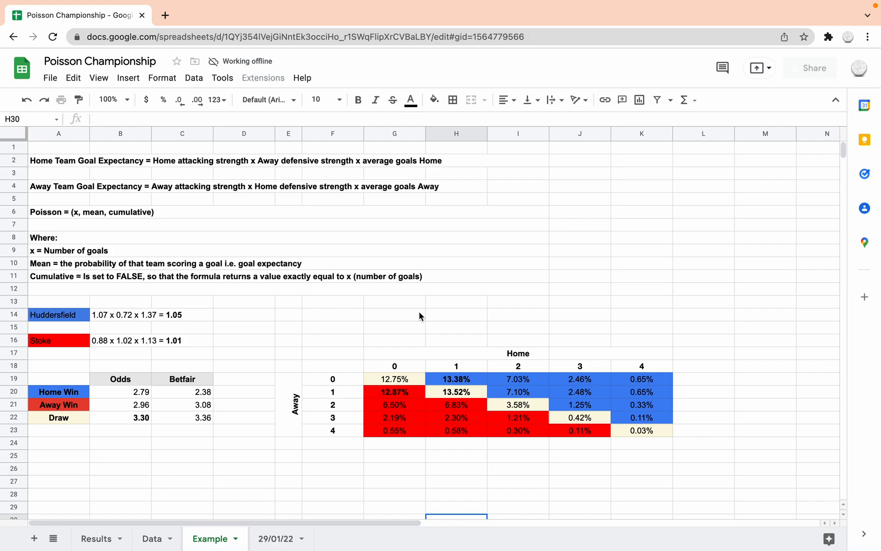
mouse_move(140, 162)
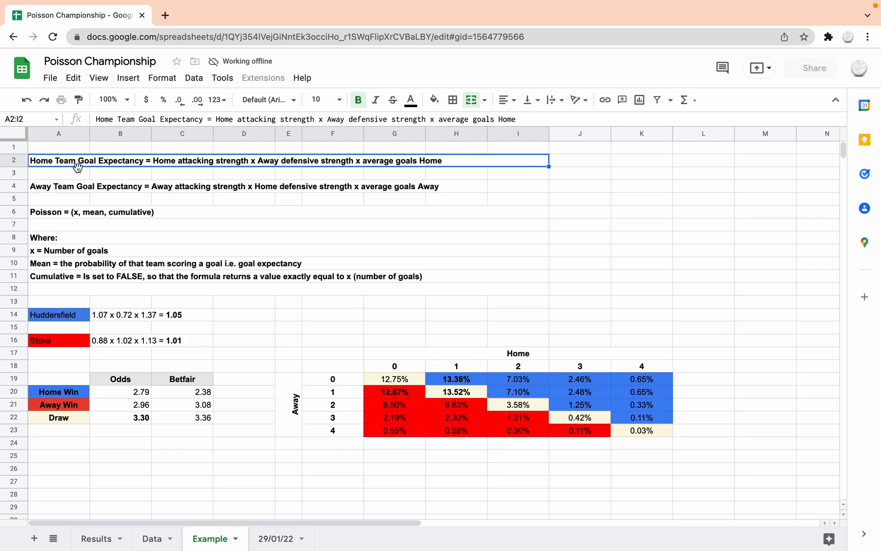
mouse_move(199, 164)
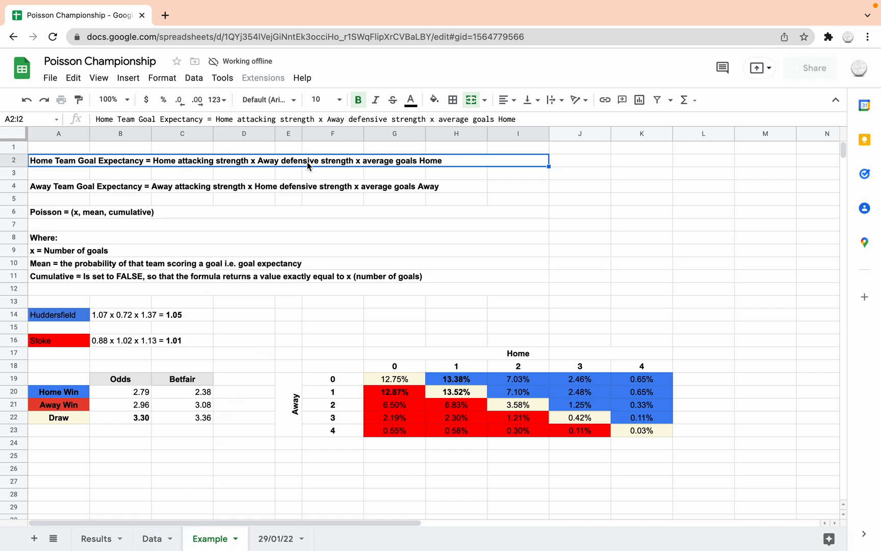
mouse_move(395, 165)
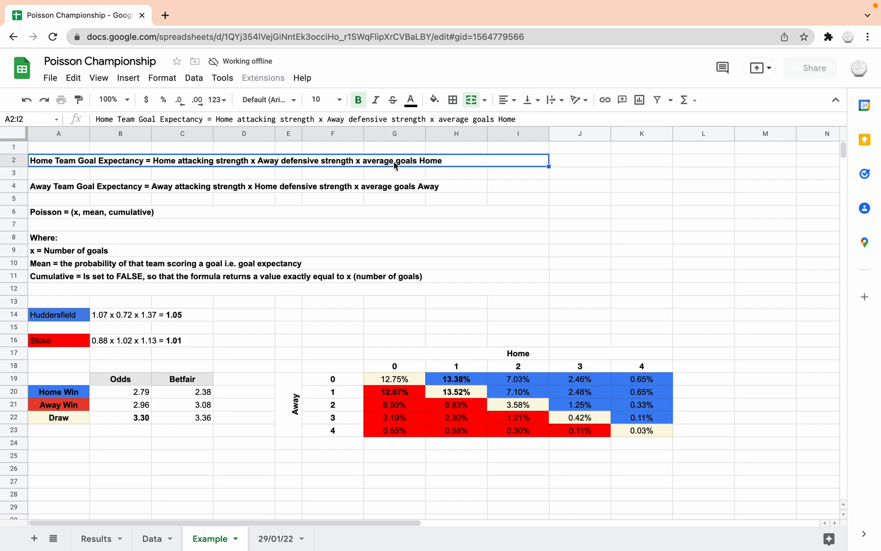
Step: Review the away goal expectancy formula line and its average goals component on the Example sheet
left_click(119, 186)
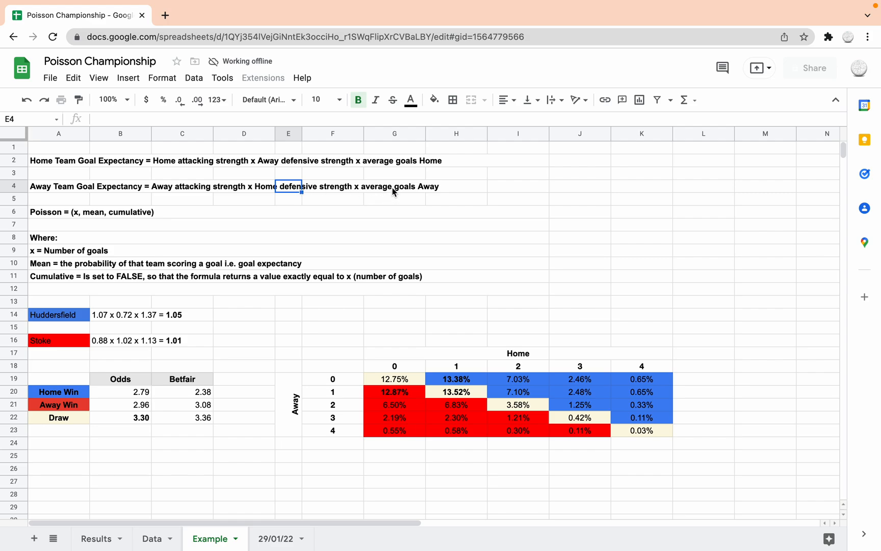
left_click(393, 186)
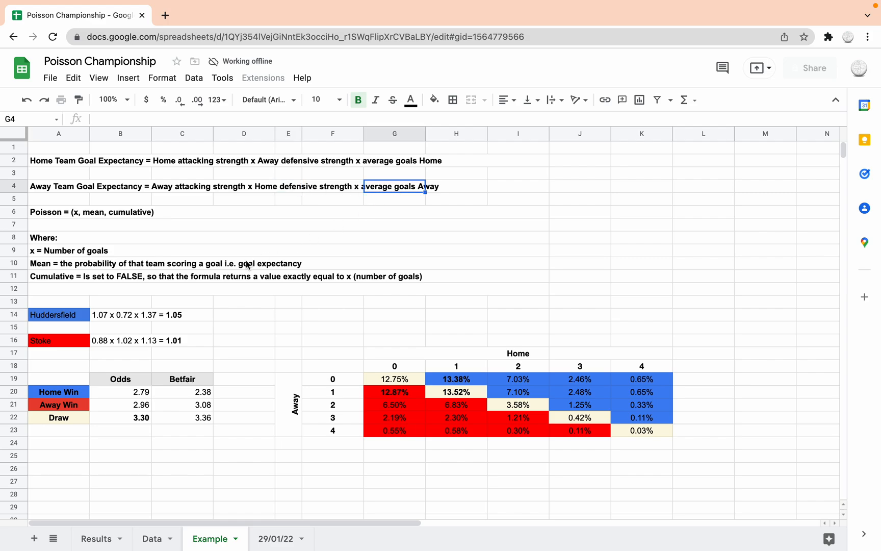
scroll("down", 3)
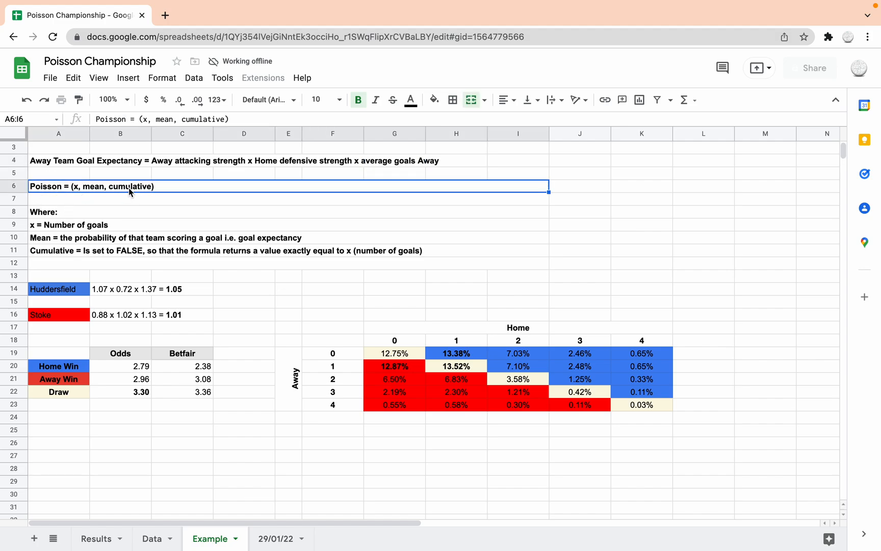
mouse_move(123, 215)
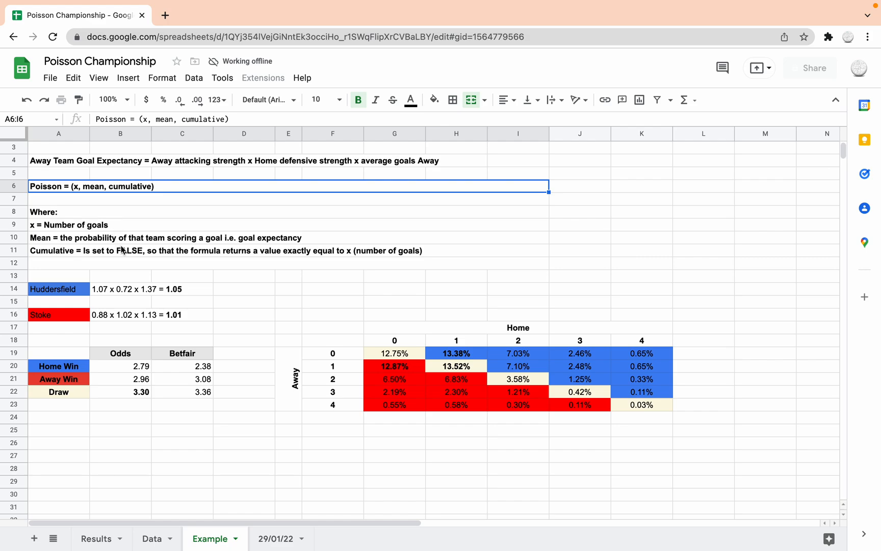
mouse_move(151, 216)
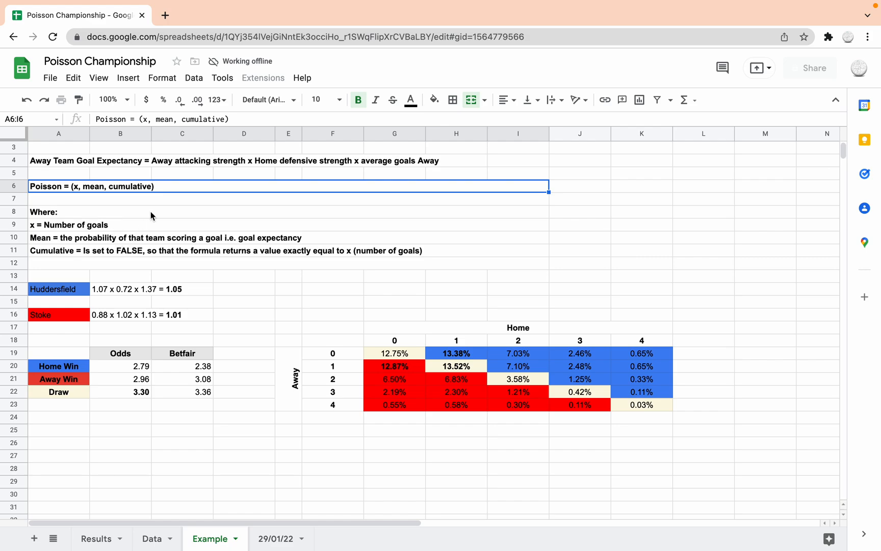
left_click(58, 211)
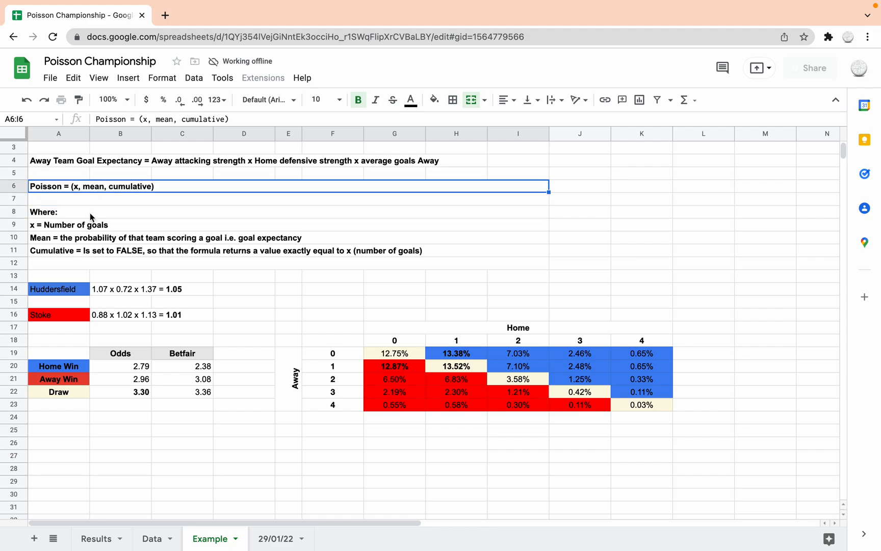
left_click(67, 224)
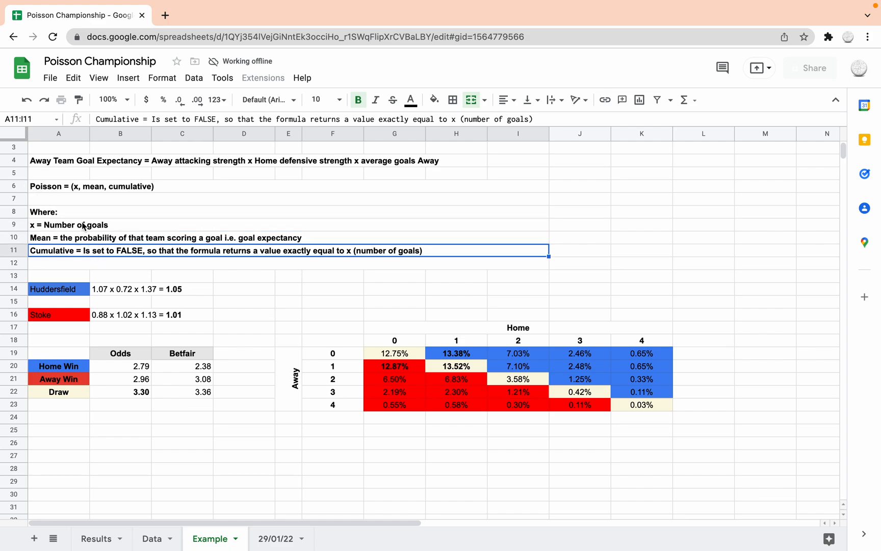
mouse_move(84, 195)
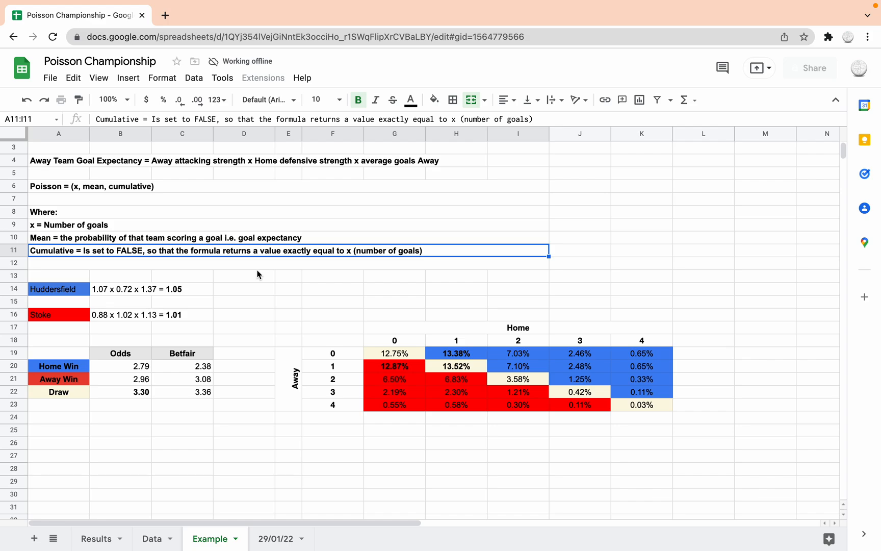
mouse_move(249, 307)
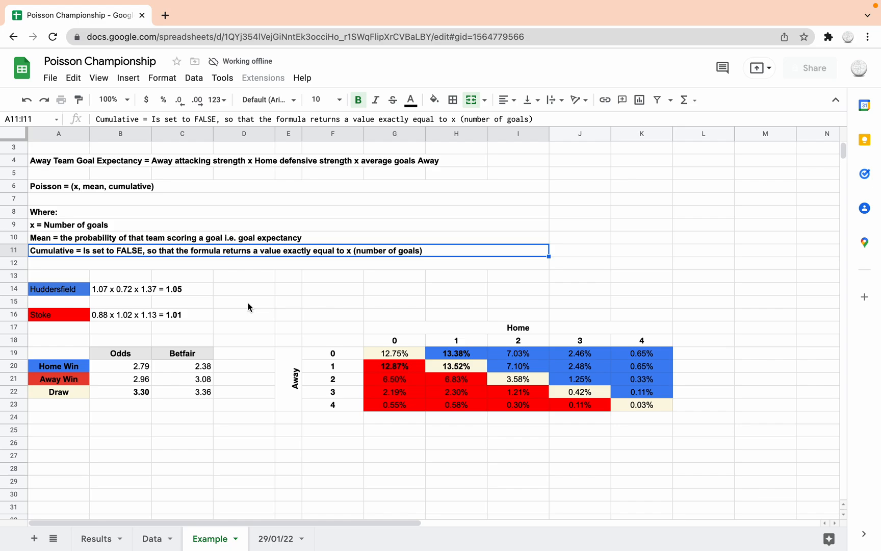
left_click(58, 289)
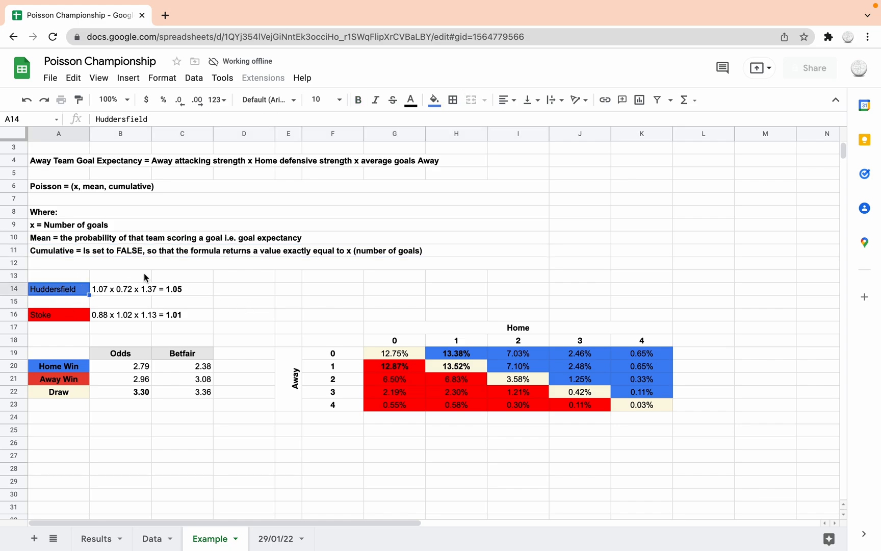
mouse_move(288, 171)
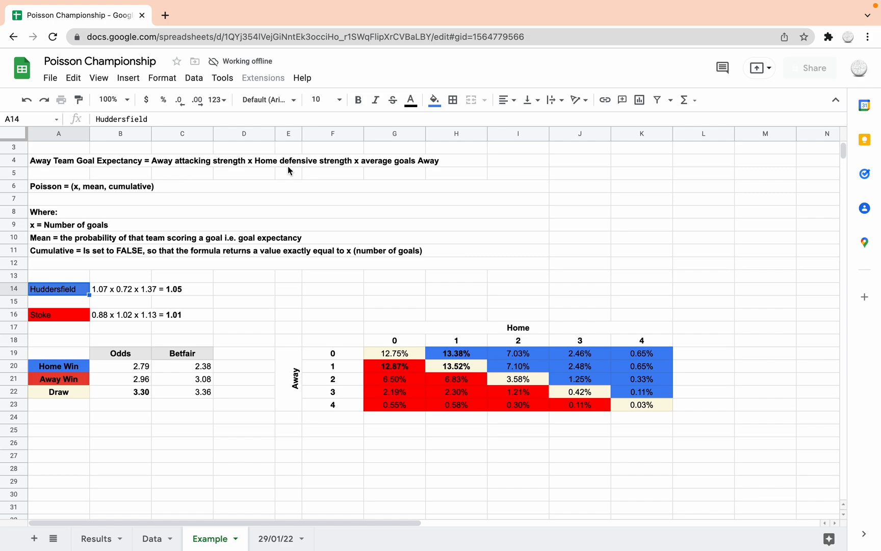
mouse_move(391, 171)
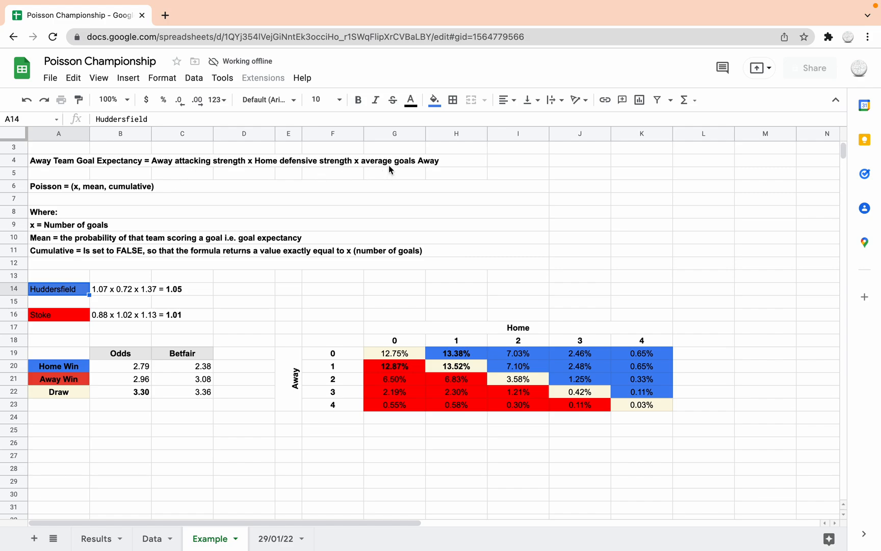
mouse_move(122, 301)
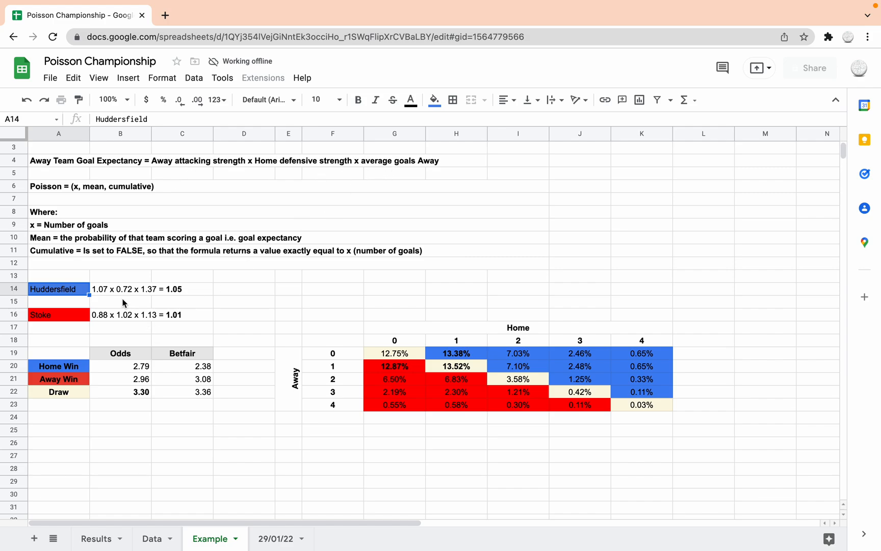
left_click(119, 289)
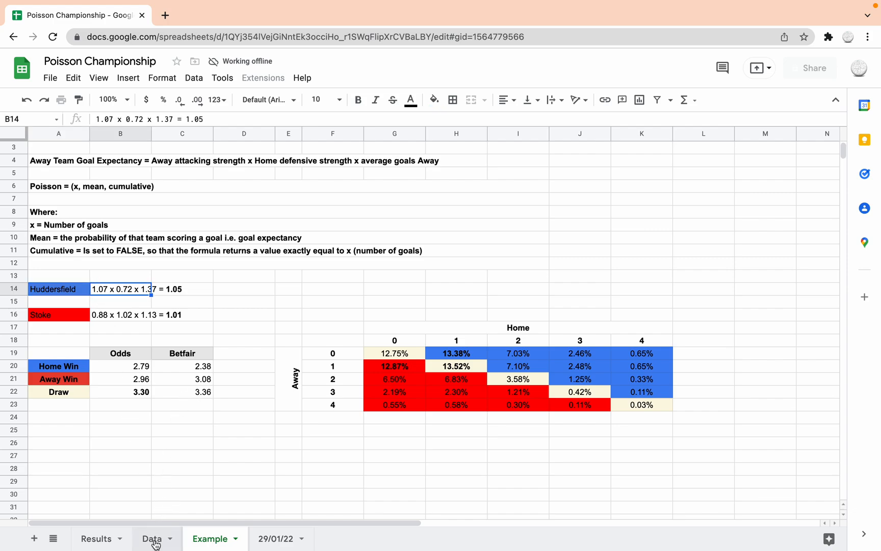
left_click(152, 538)
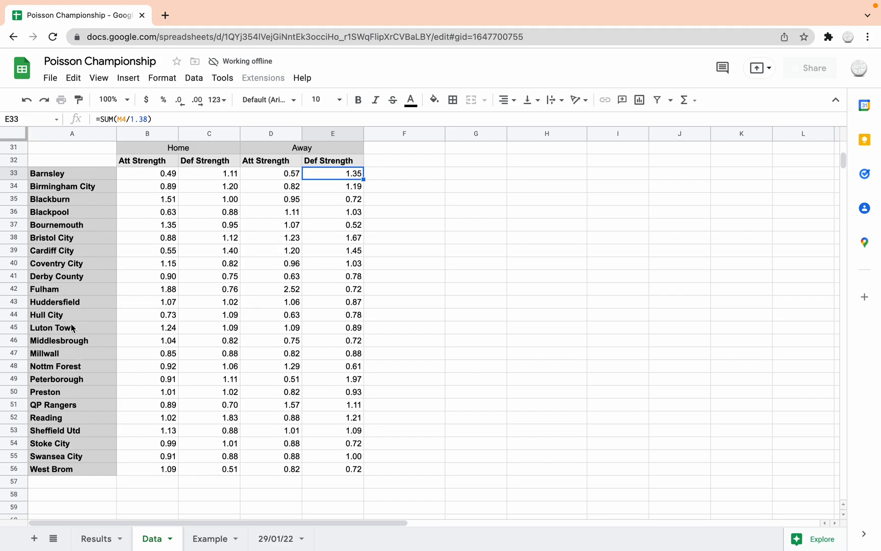
left_click(210, 539)
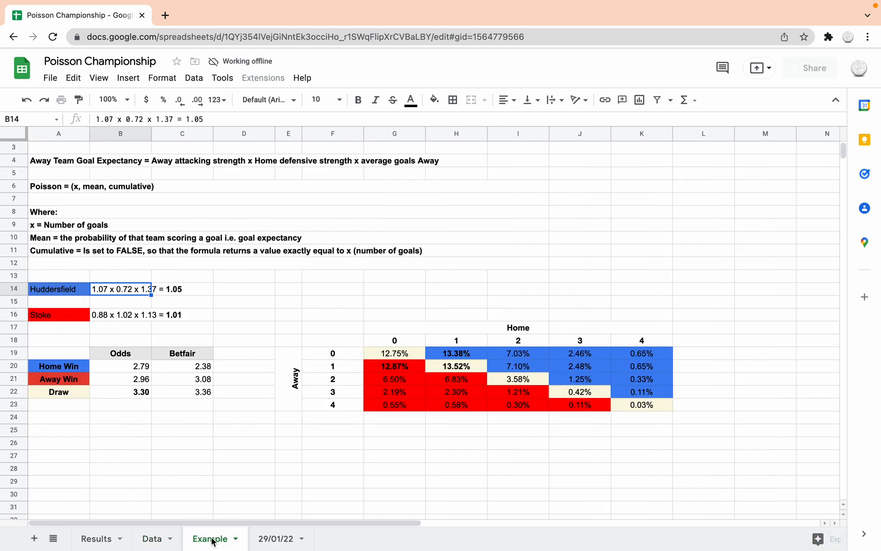
mouse_move(117, 289)
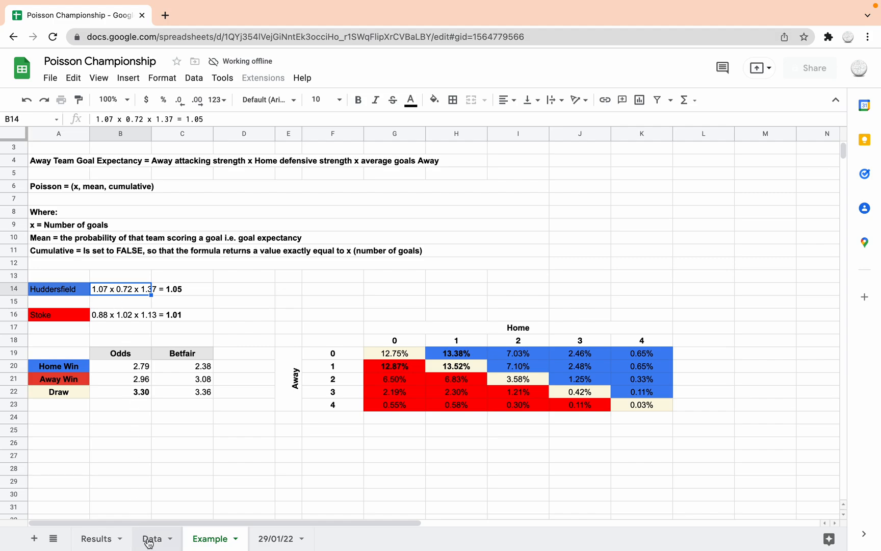
left_click(152, 539)
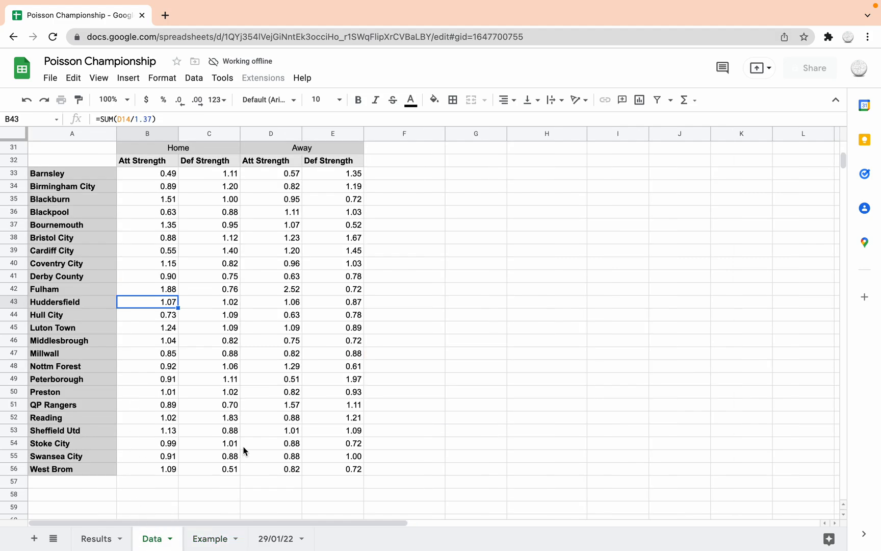
left_click(332, 443)
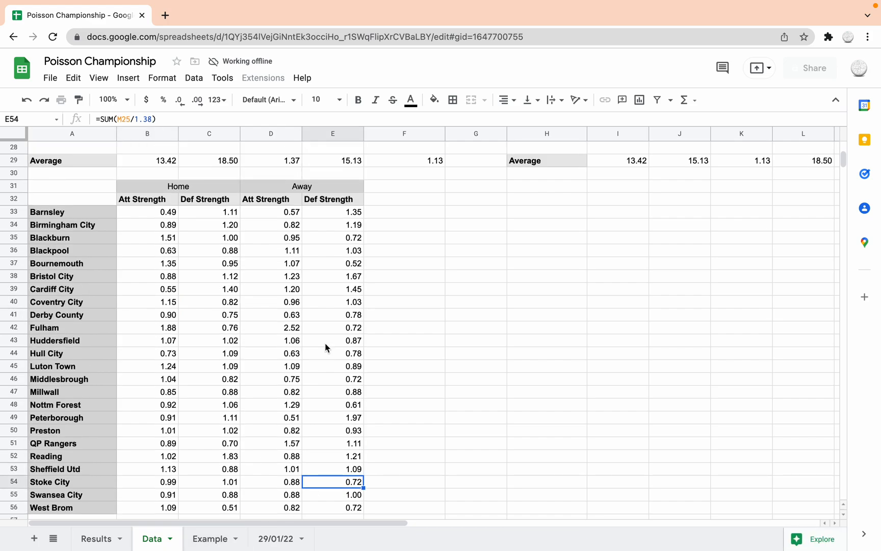
left_click(272, 160)
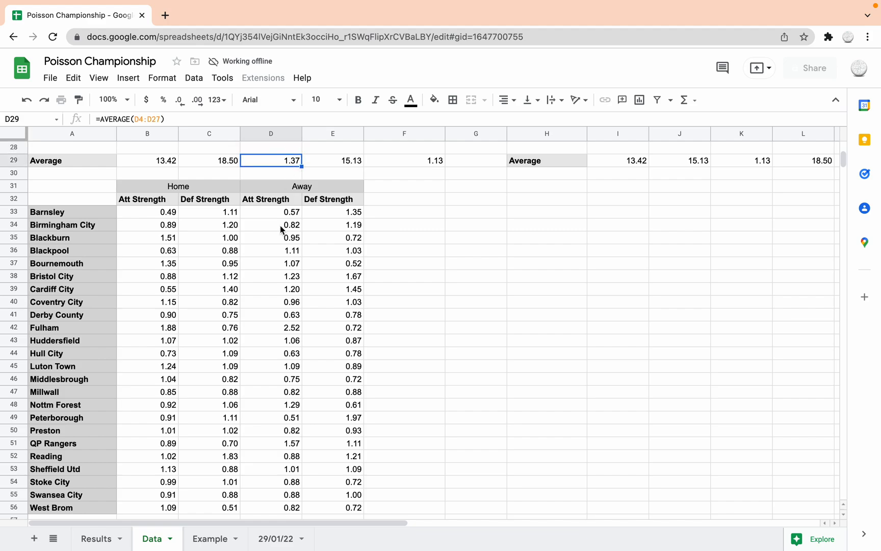
left_click(210, 539)
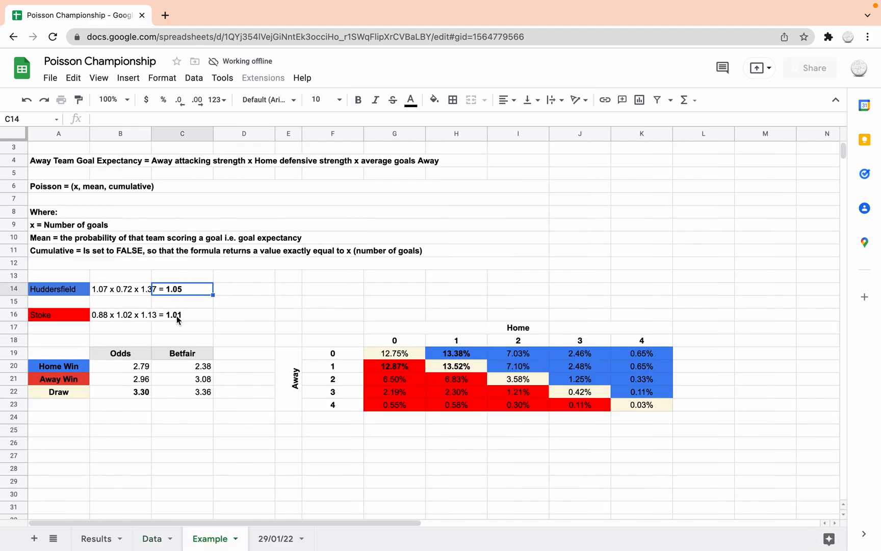
left_click(120, 160)
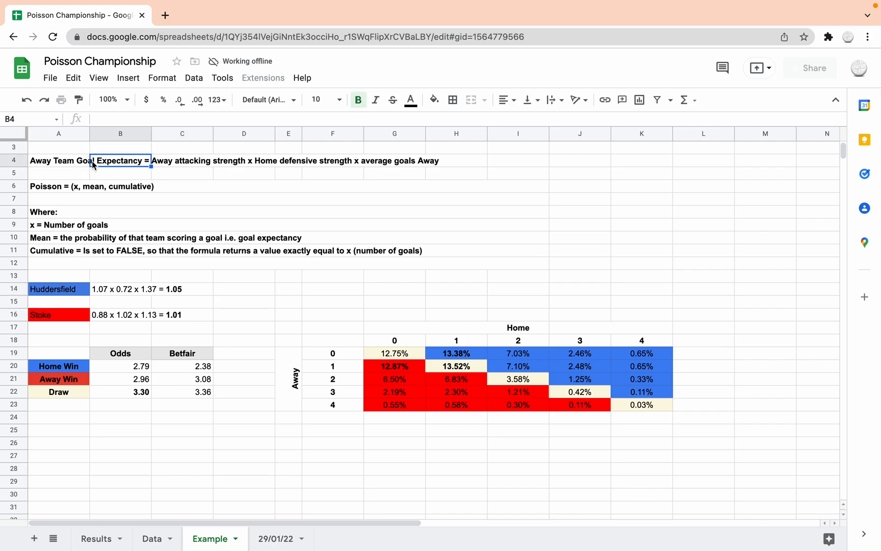
left_click(183, 289)
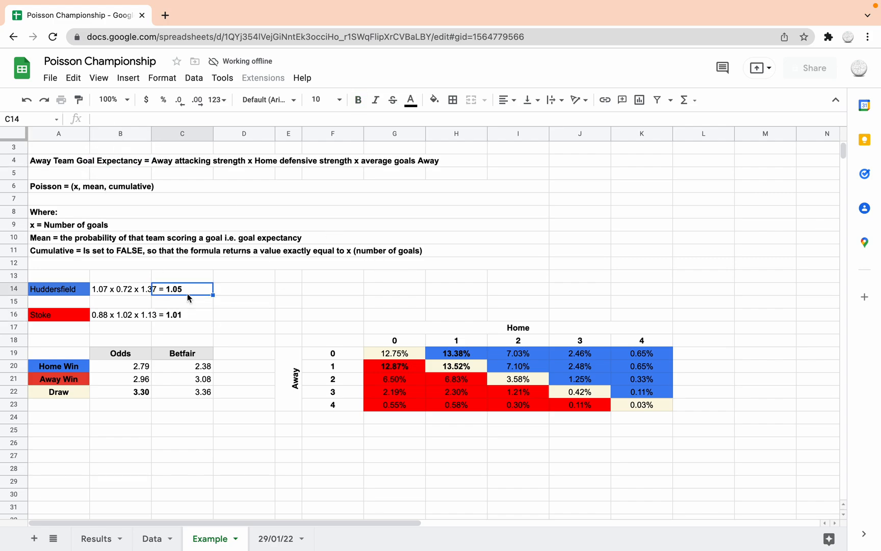
left_click(181, 314)
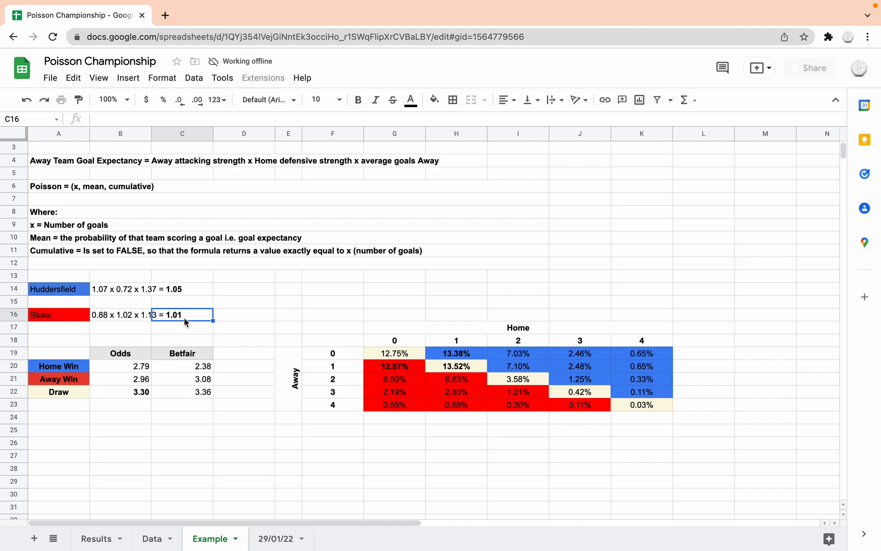
mouse_move(164, 239)
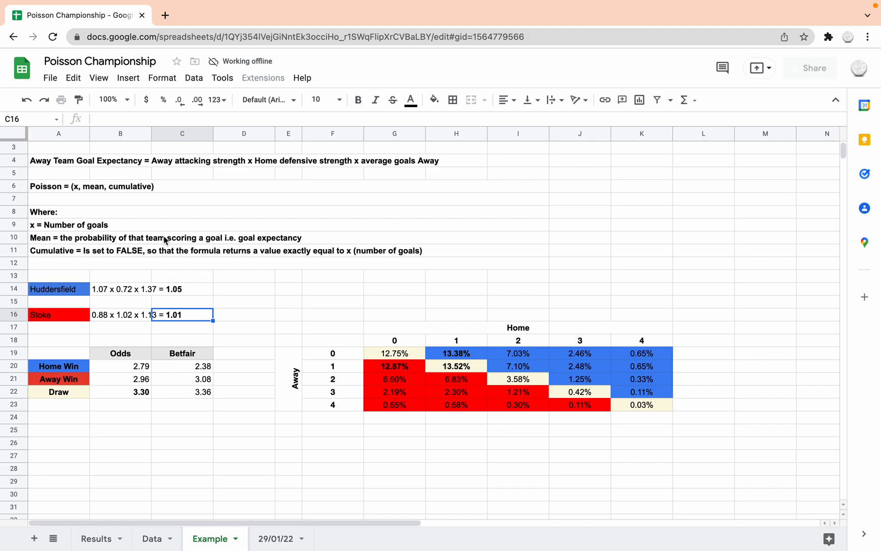
mouse_move(275, 304)
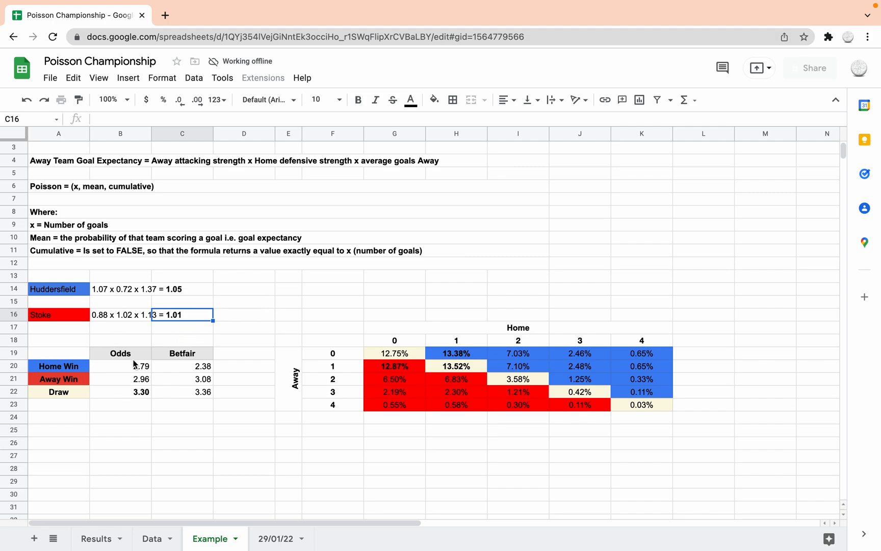
left_click(119, 366)
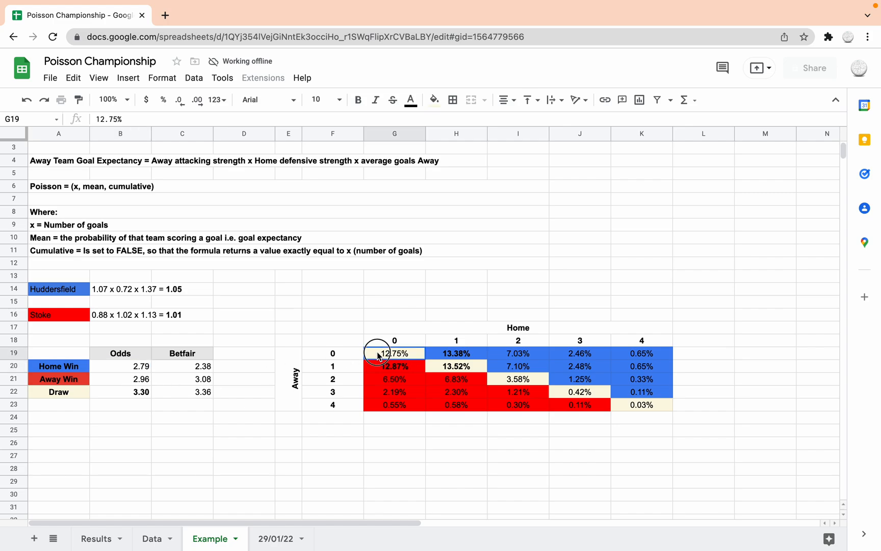
left_click_drag(394, 353, 642, 404)
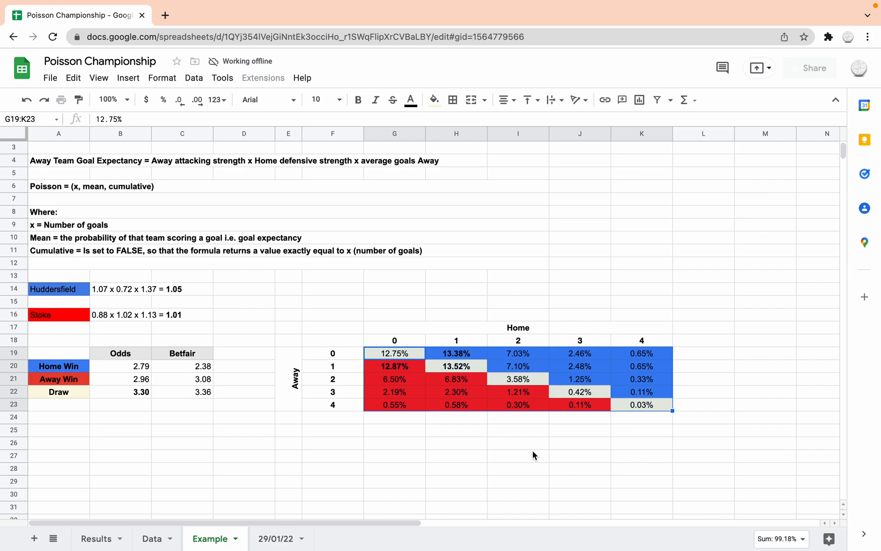
mouse_move(678, 371)
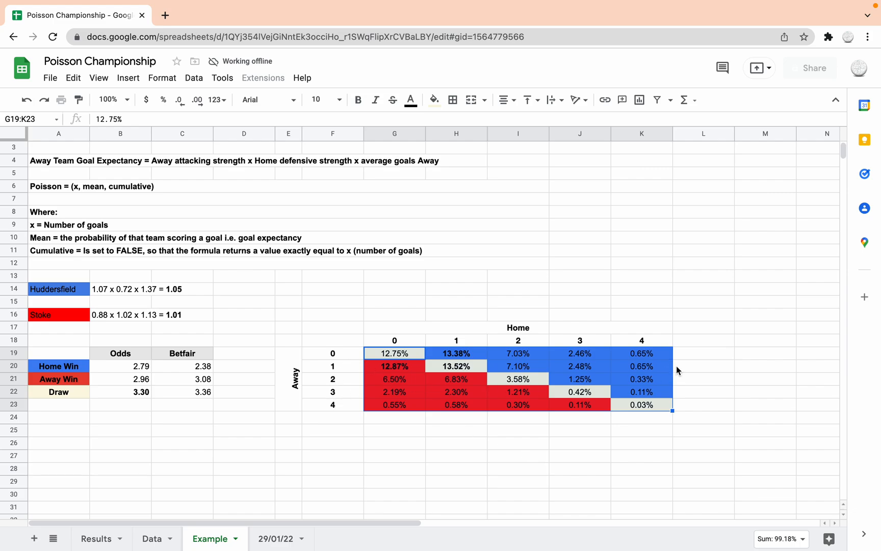
mouse_move(659, 431)
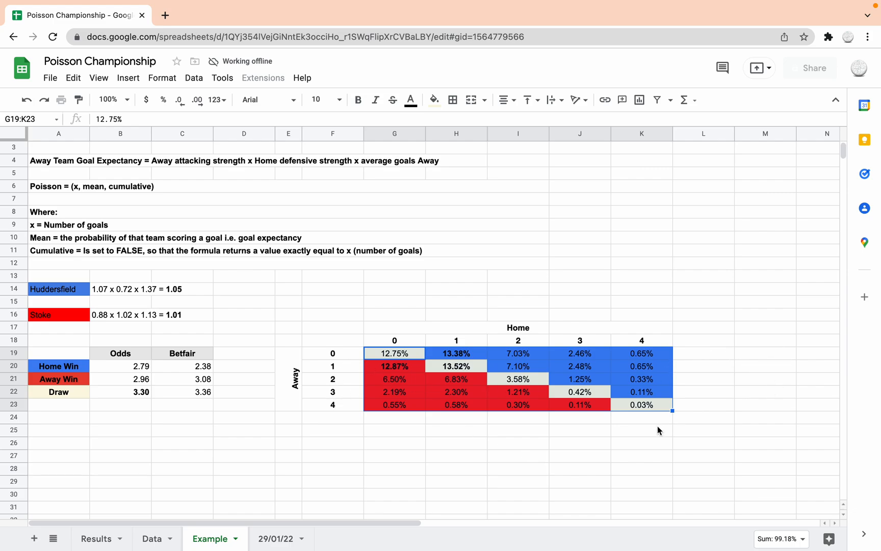
mouse_move(462, 385)
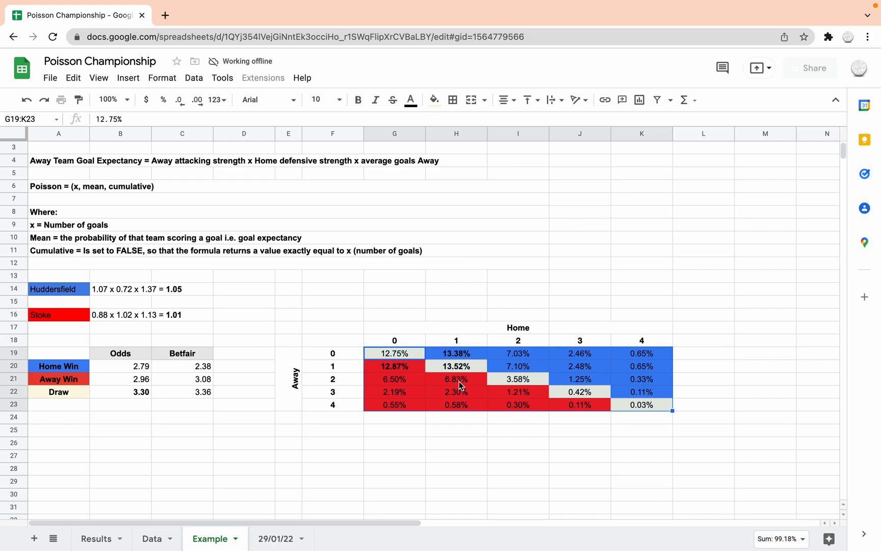
mouse_move(659, 408)
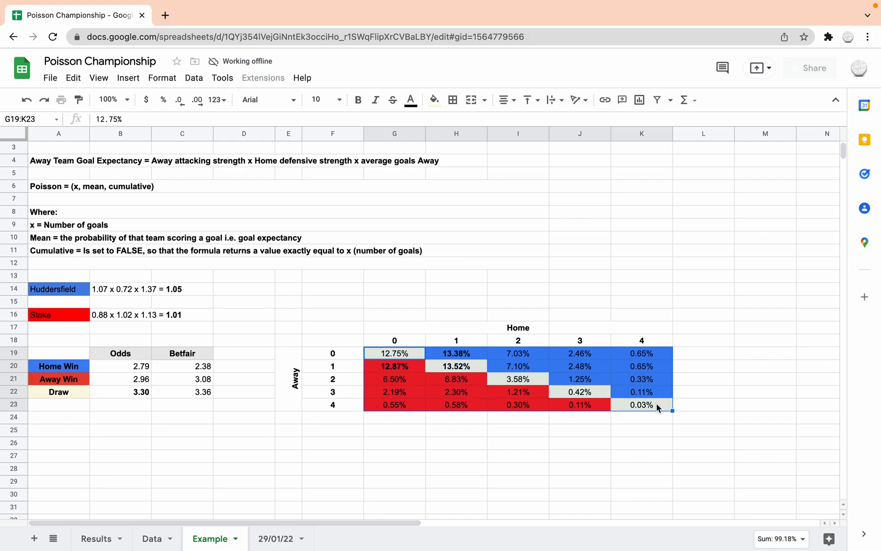
left_click(642, 405)
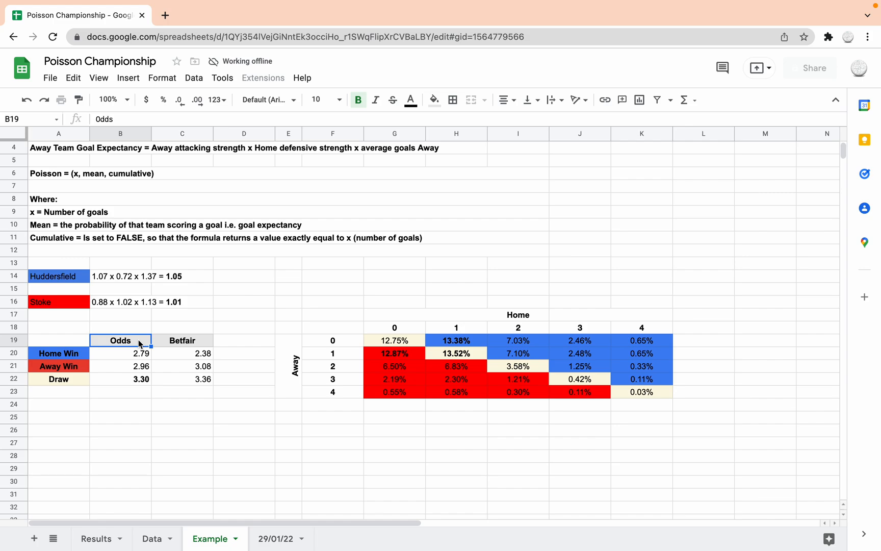
mouse_move(133, 362)
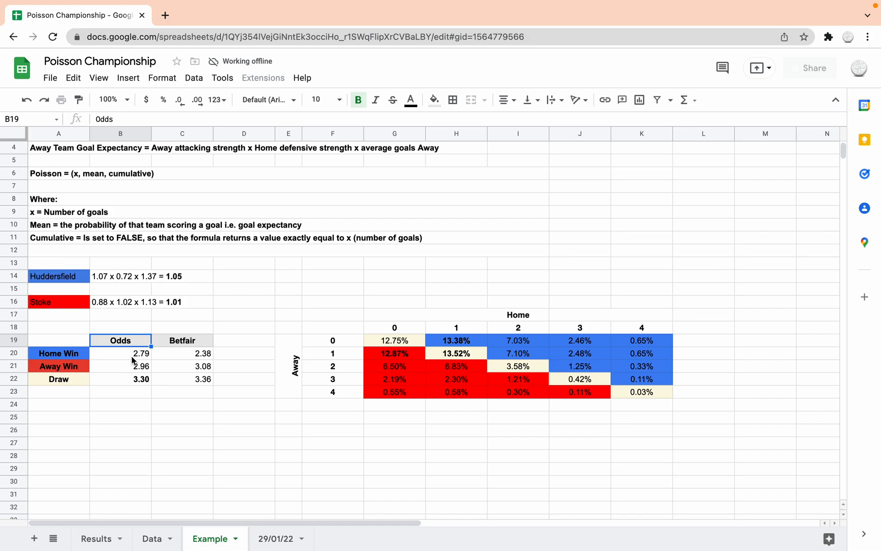
left_click(119, 353)
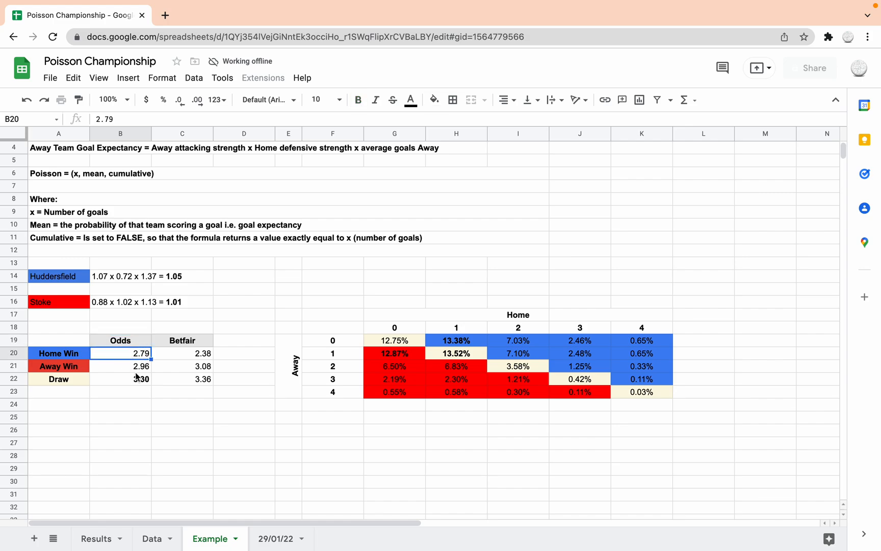
left_click(119, 366)
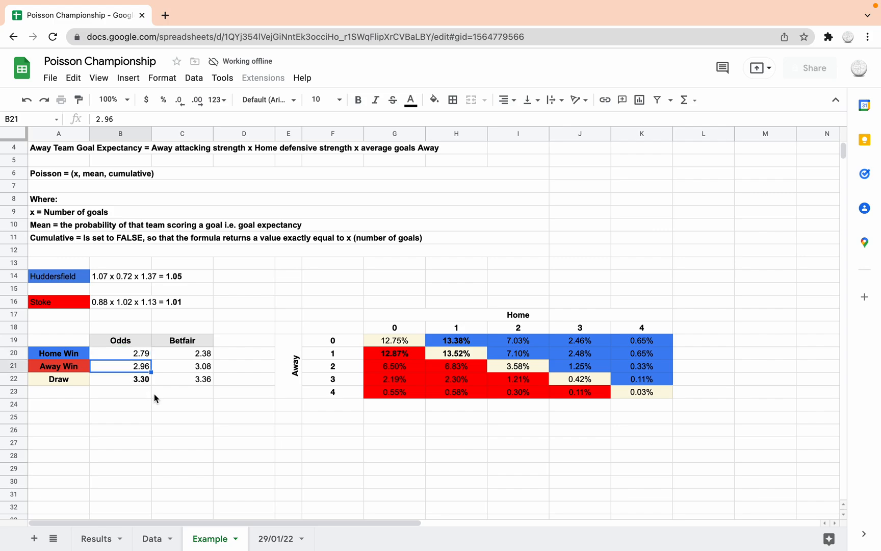
left_click(120, 379)
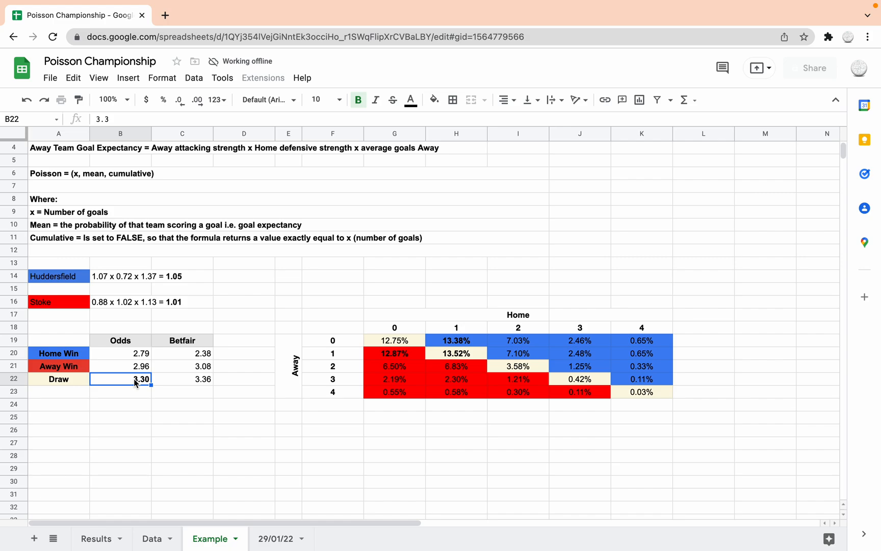
left_click(119, 353)
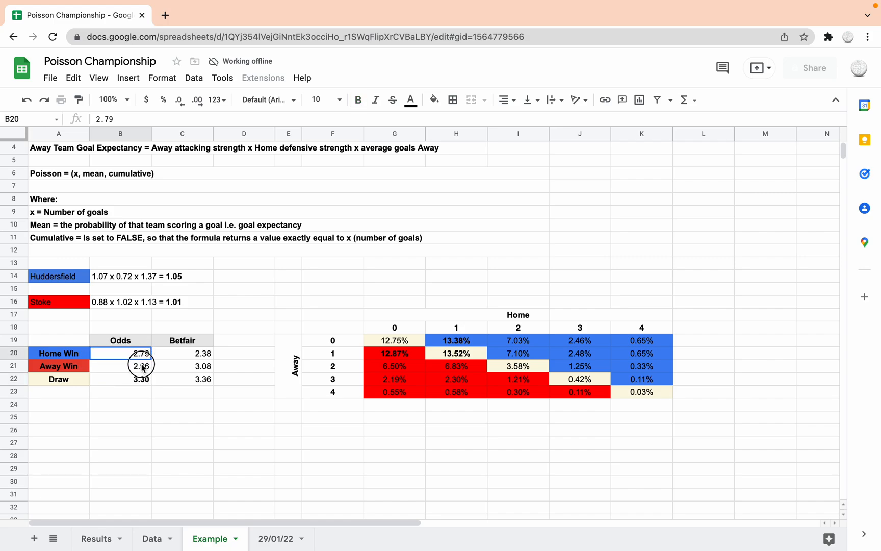
left_click(119, 378)
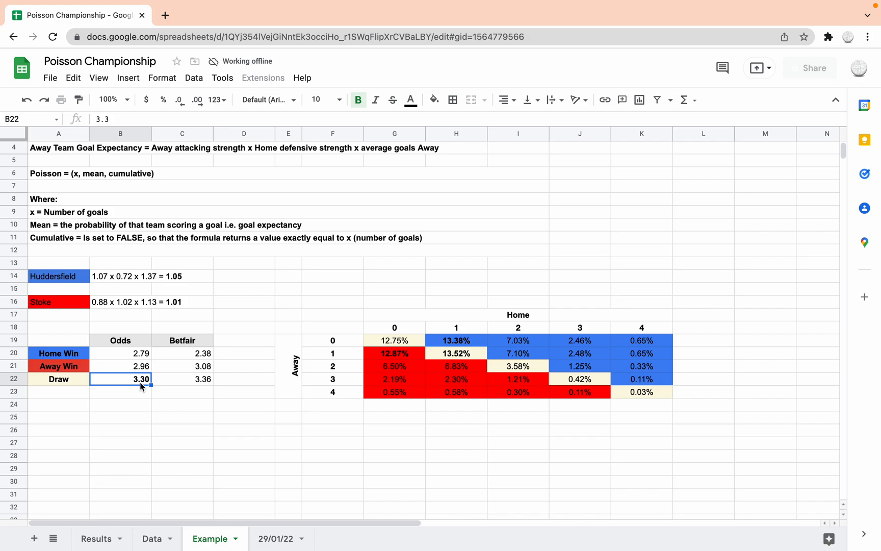
mouse_move(182, 362)
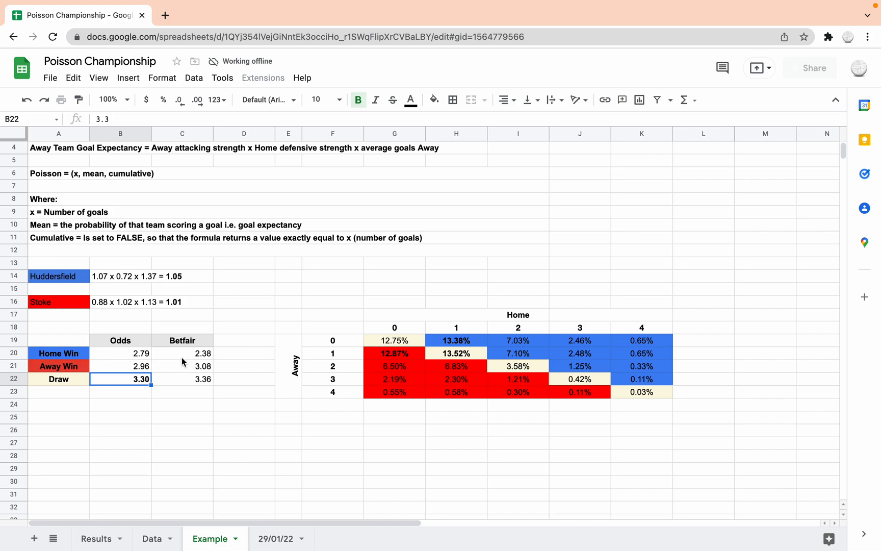
left_click(120, 353)
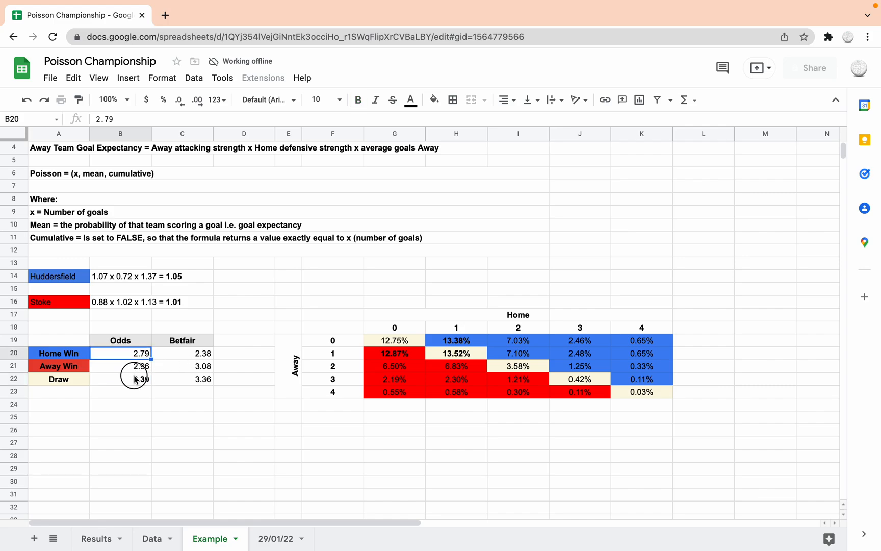
left_click(182, 353)
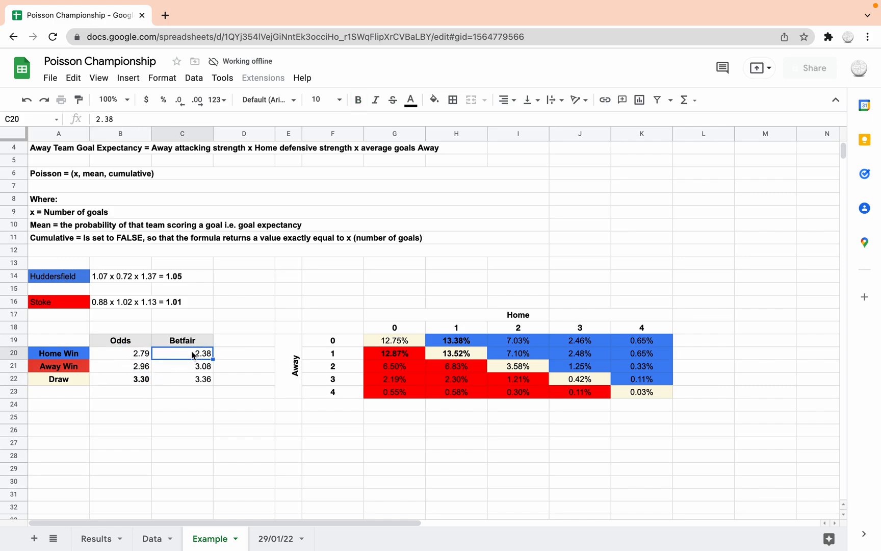
mouse_move(181, 357)
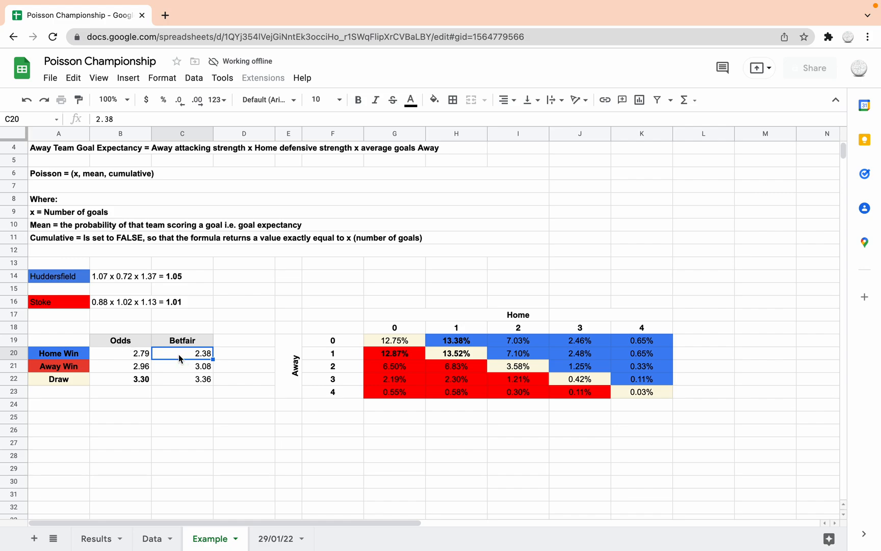
left_click(119, 353)
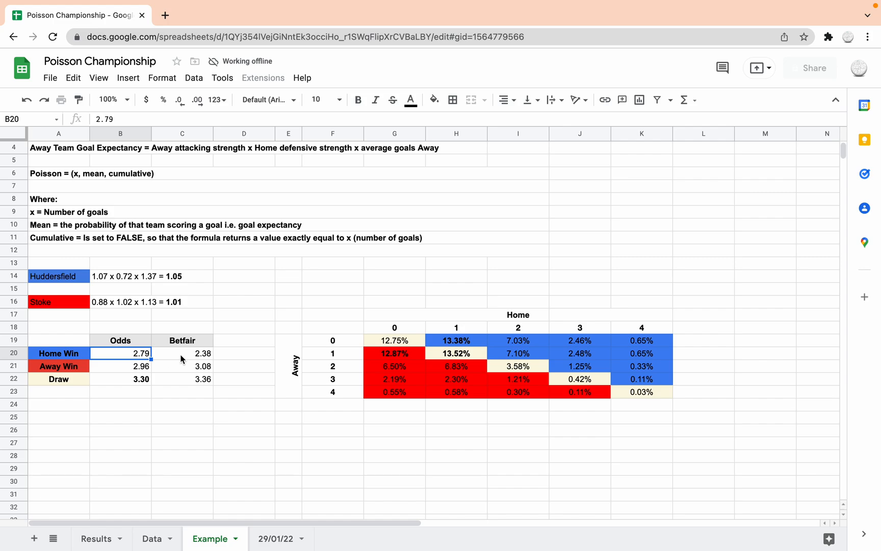
left_click(181, 353)
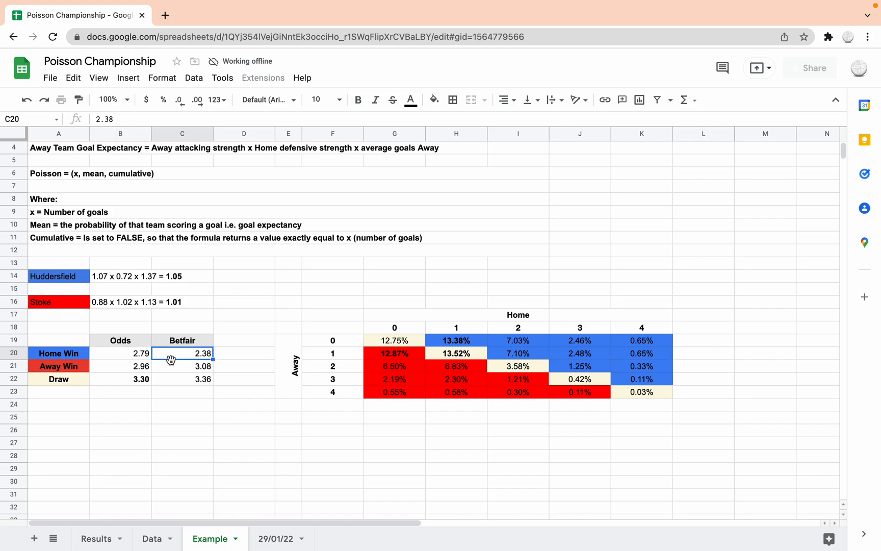
left_click(119, 367)
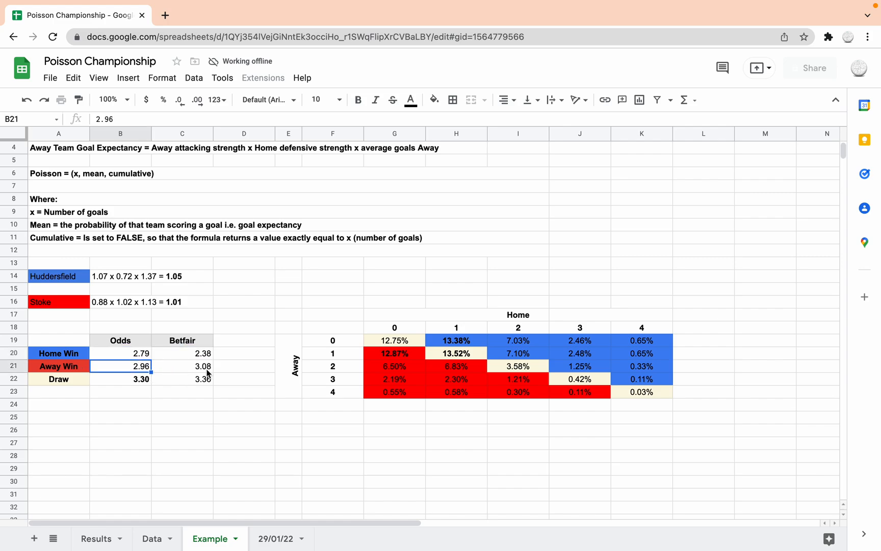
left_click(182, 366)
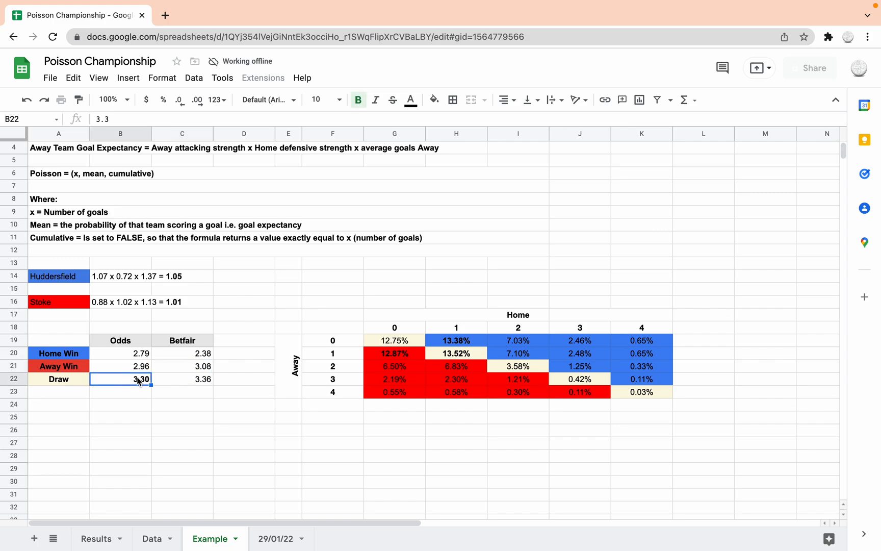
left_click(182, 379)
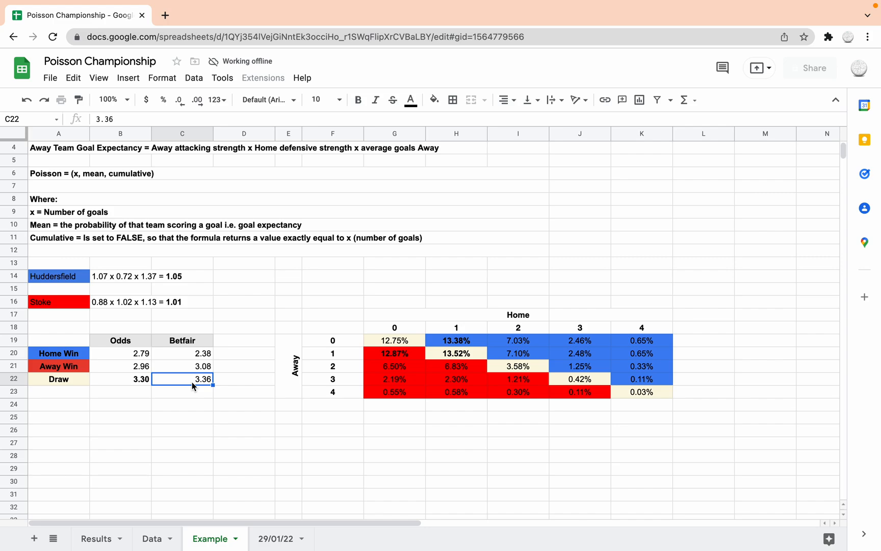
left_click(182, 366)
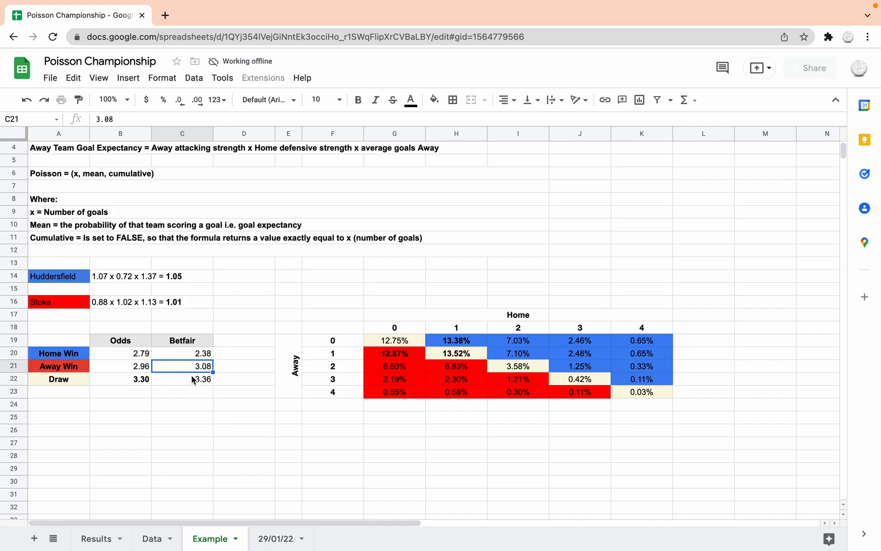
left_click(183, 378)
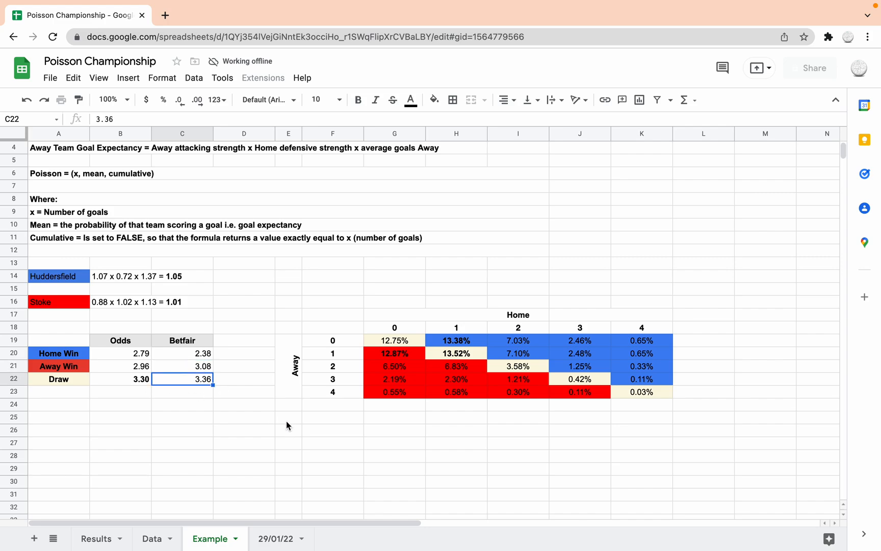
mouse_move(412, 343)
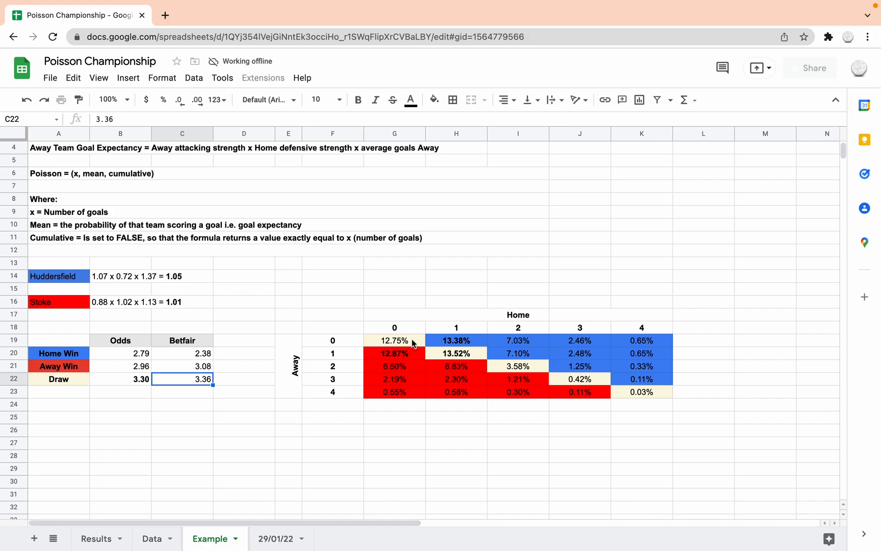
mouse_move(450, 344)
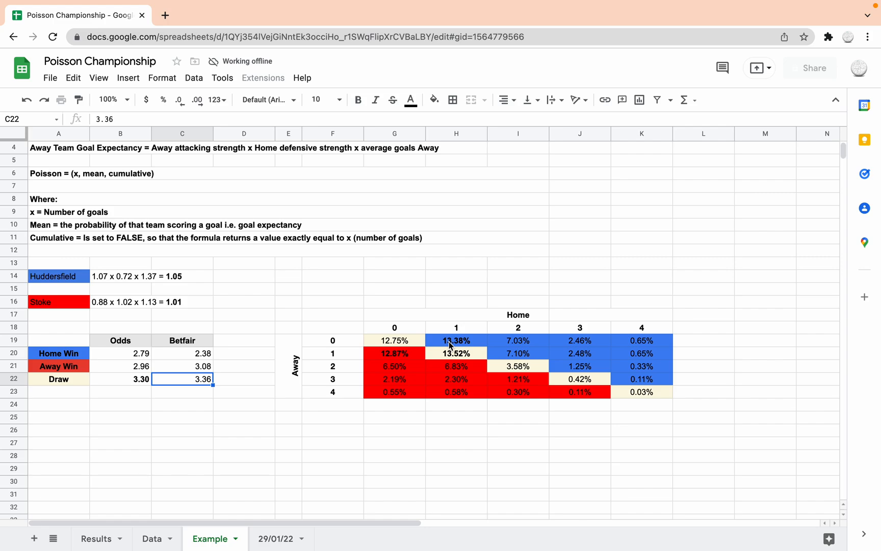
left_click(456, 340)
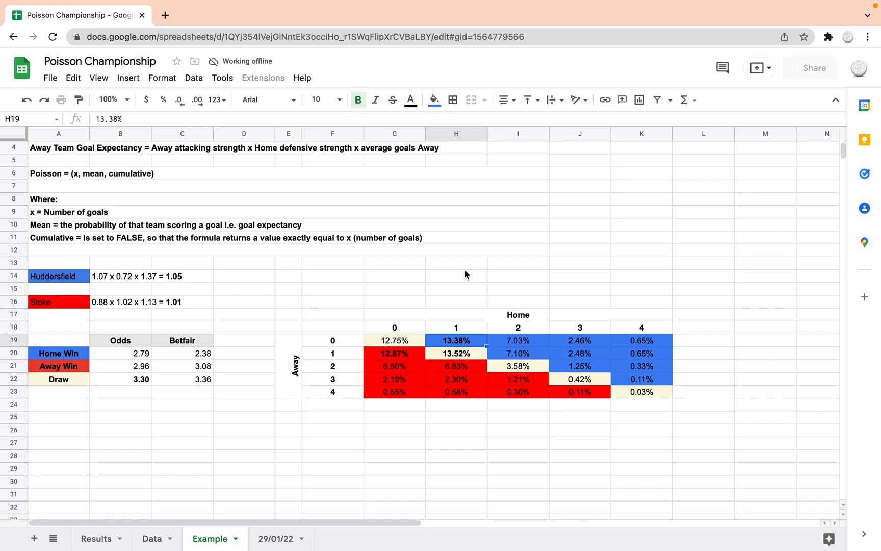
left_click(456, 262)
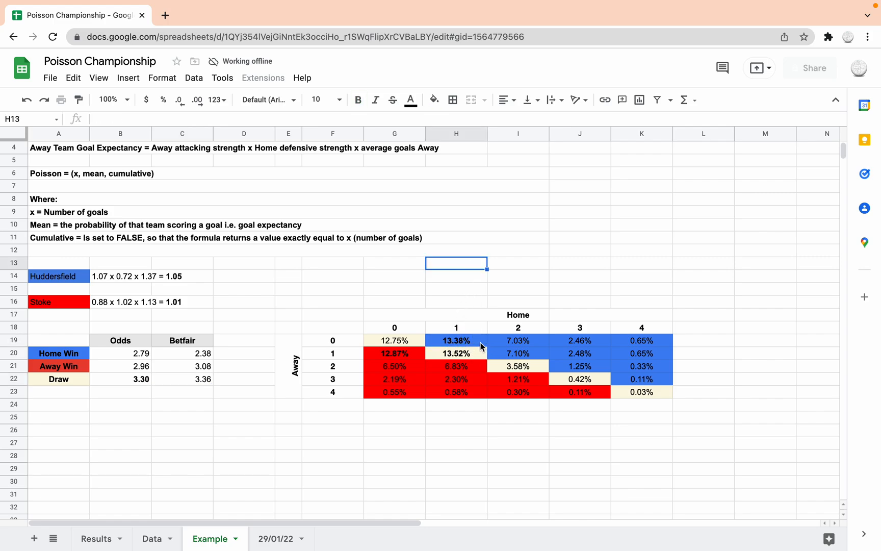
left_click(456, 353)
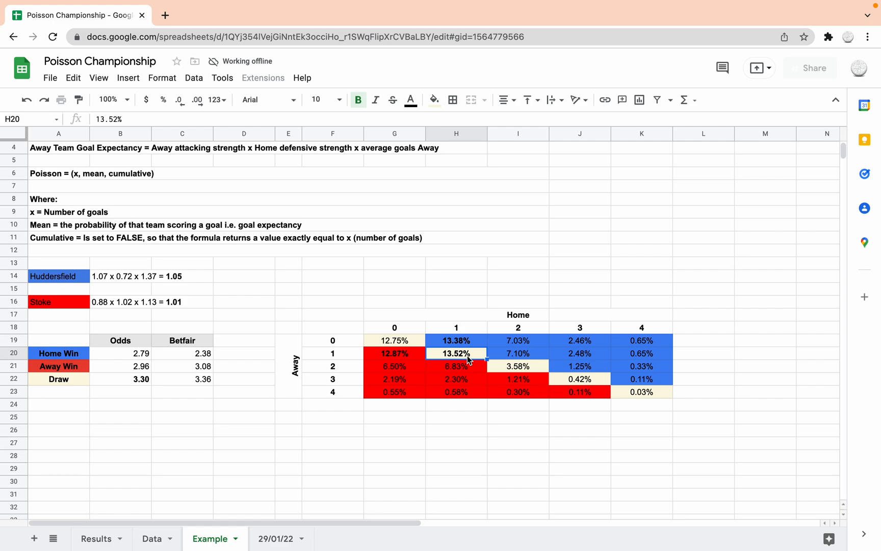
left_click(456, 340)
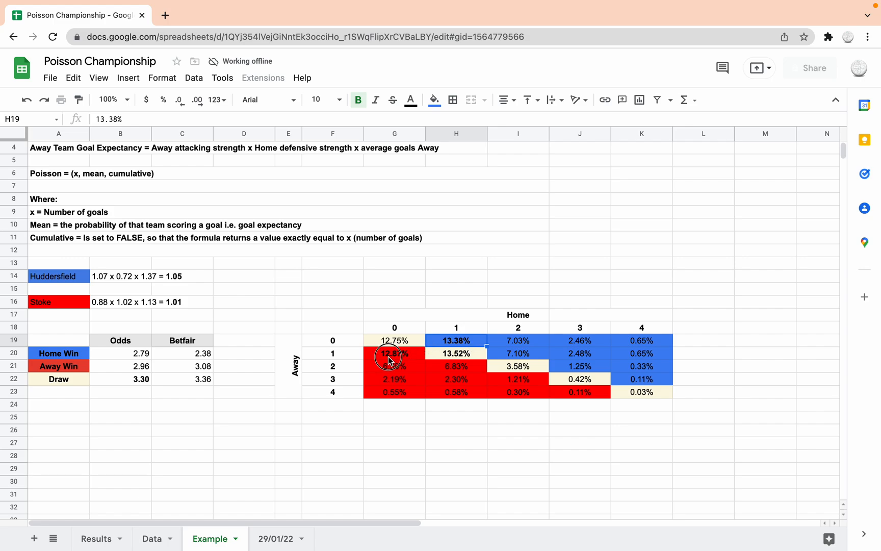
left_click(393, 353)
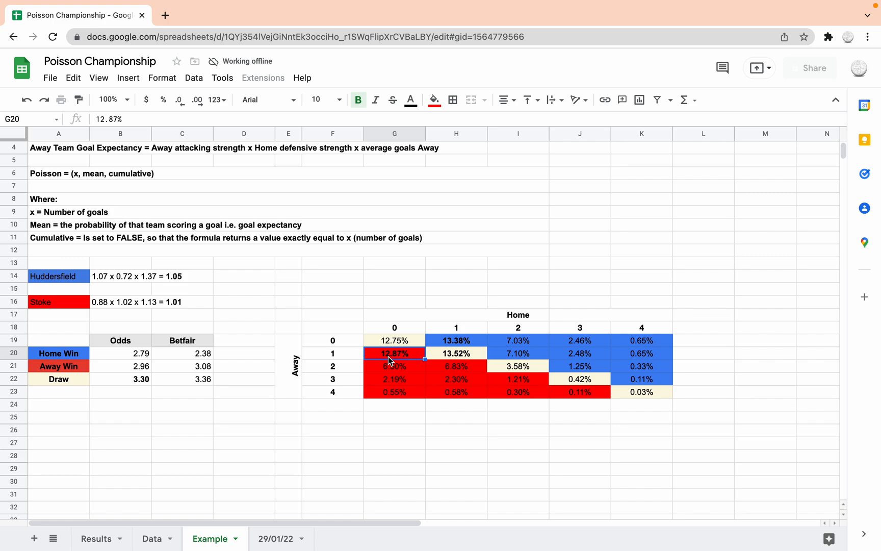
left_click(456, 353)
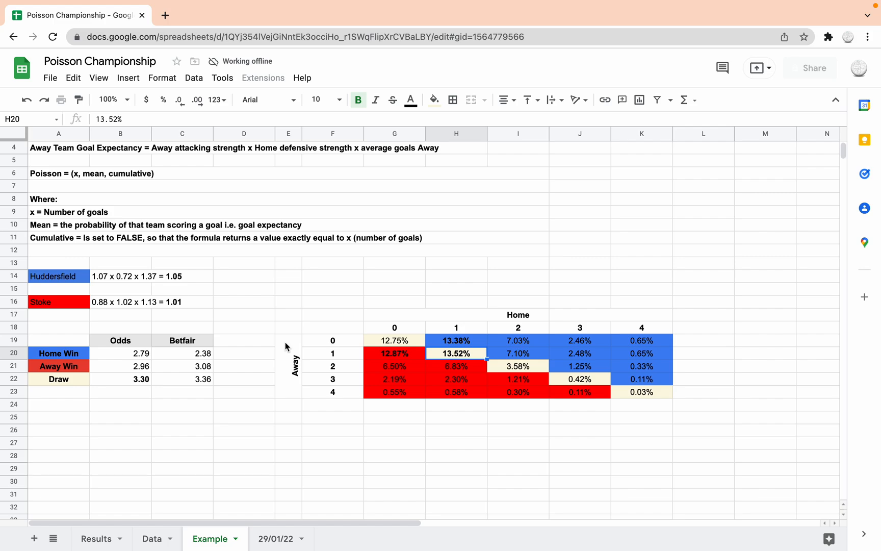
mouse_move(443, 357)
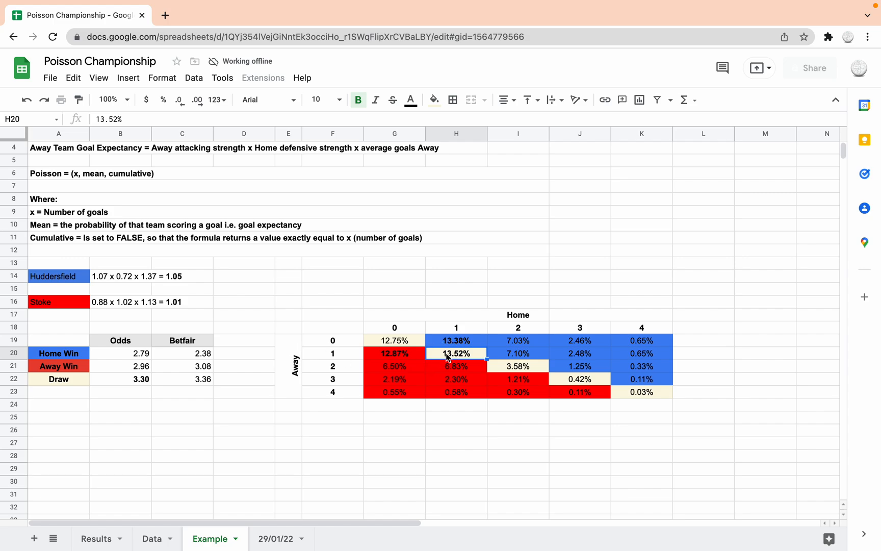
left_click(119, 378)
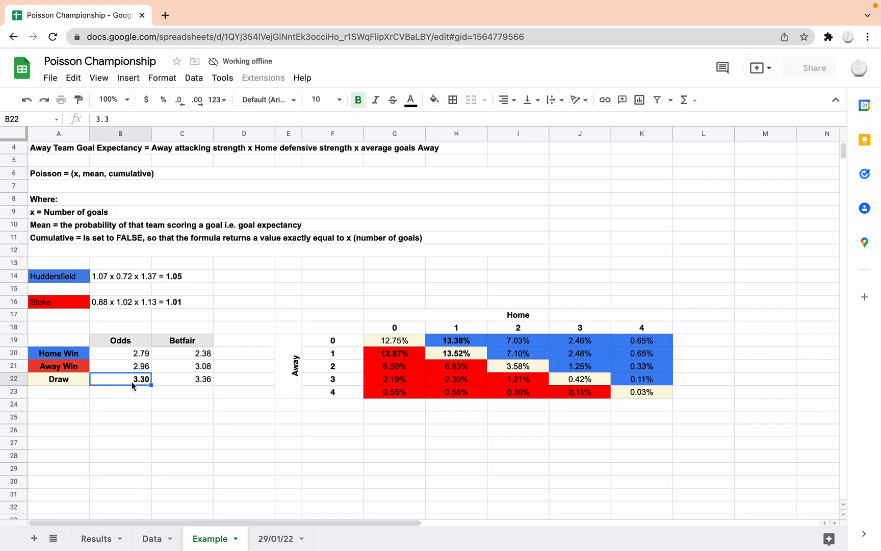
mouse_move(356, 301)
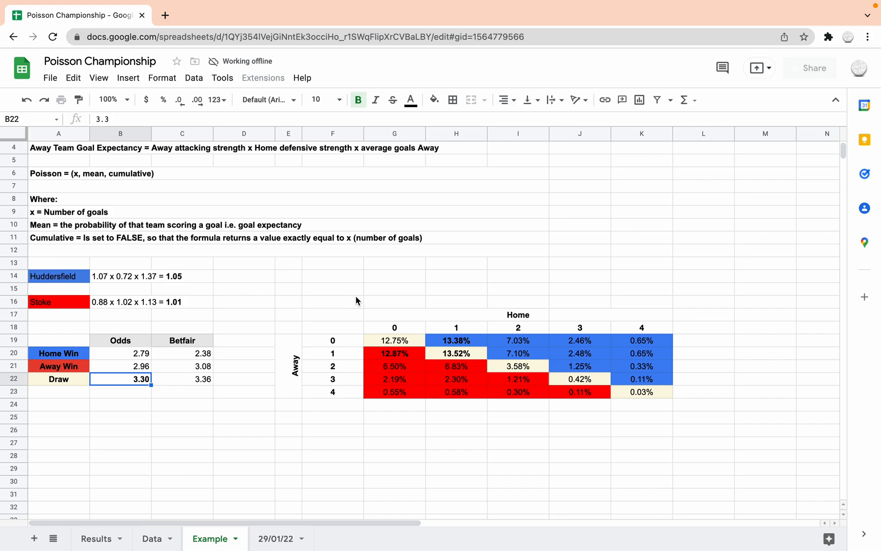
mouse_move(343, 508)
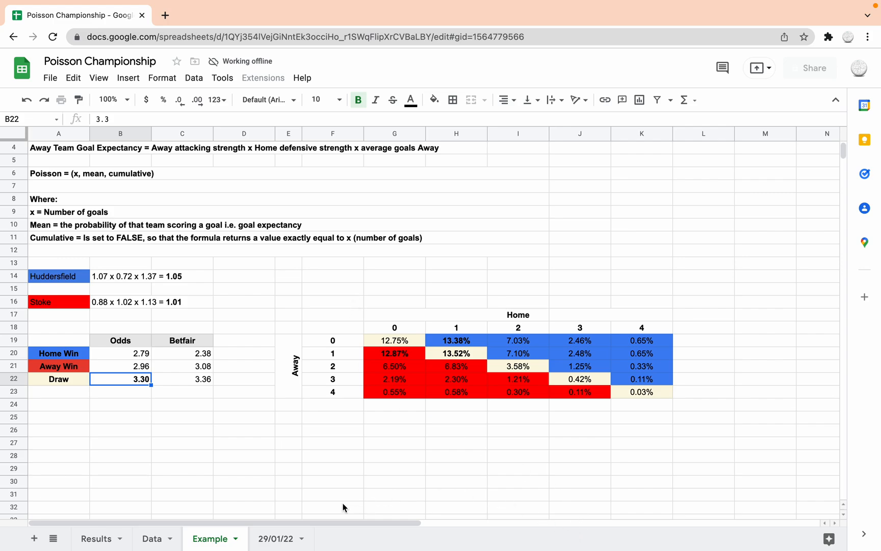
mouse_move(304, 517)
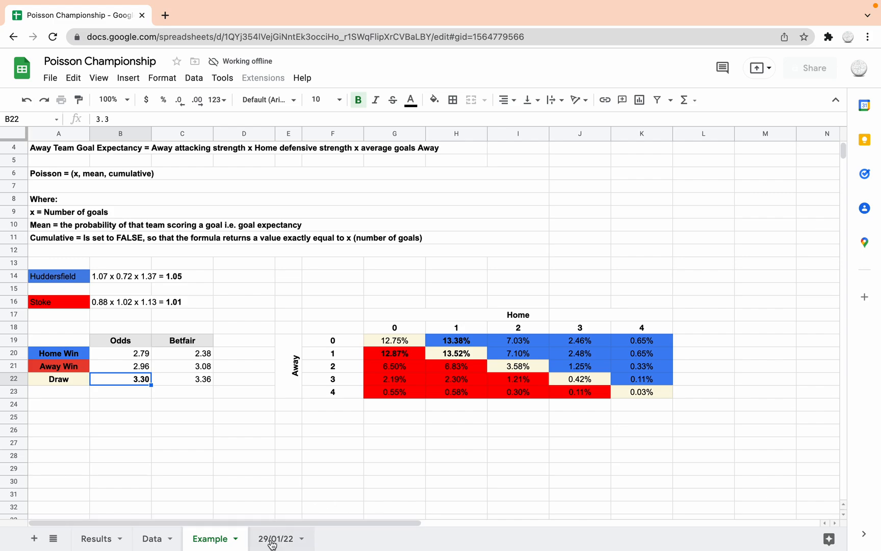
left_click(275, 539)
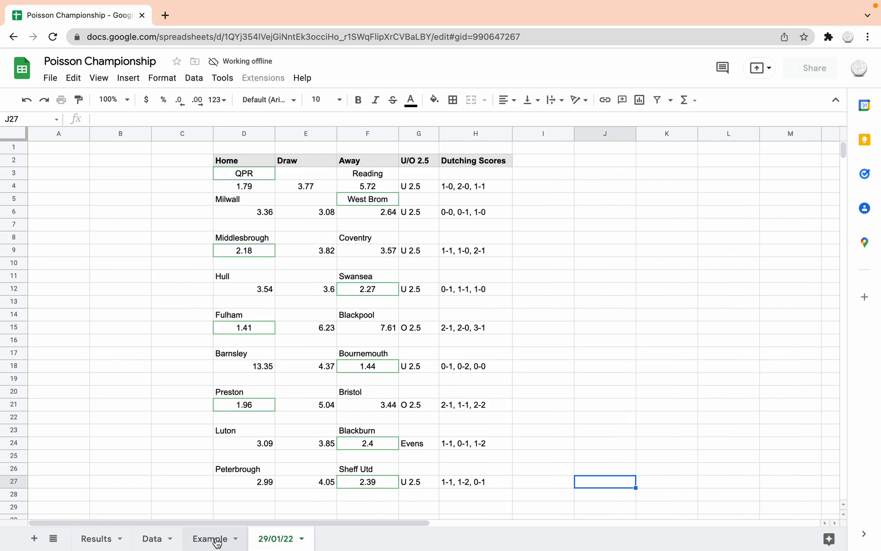
left_click(211, 538)
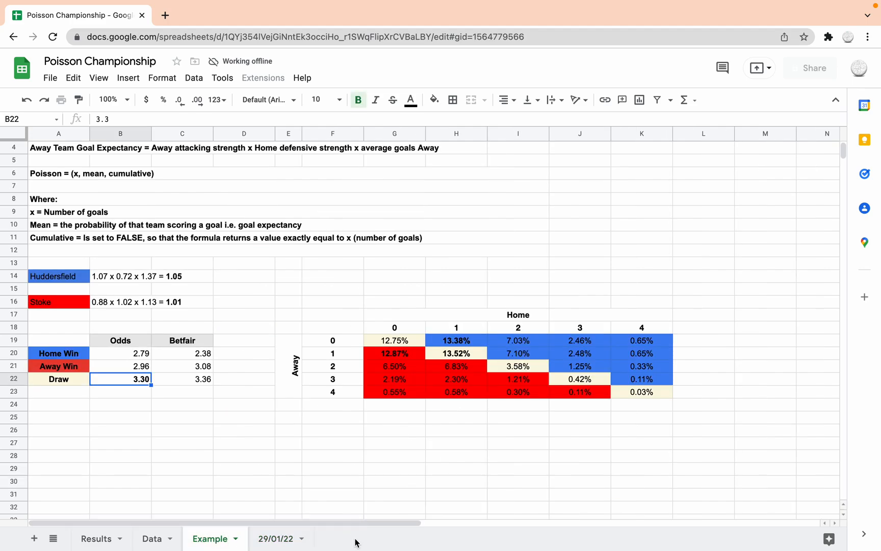
mouse_move(333, 521)
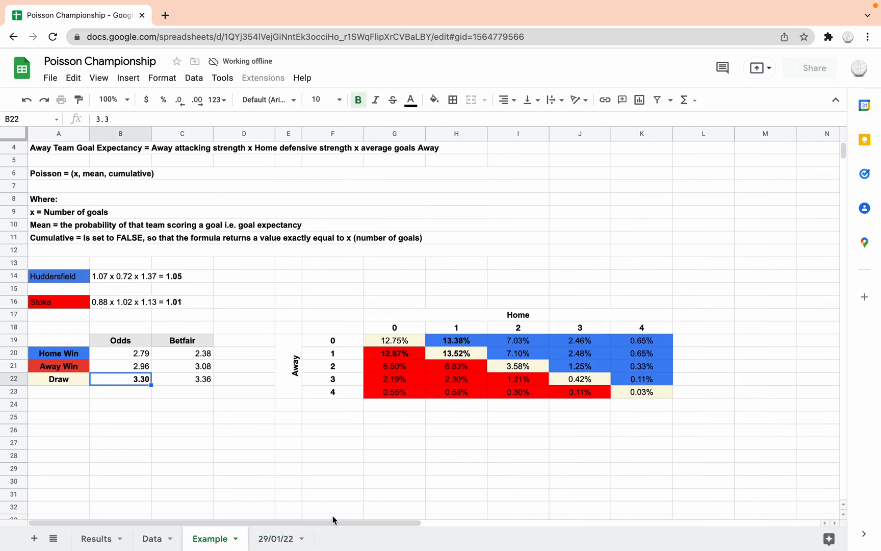